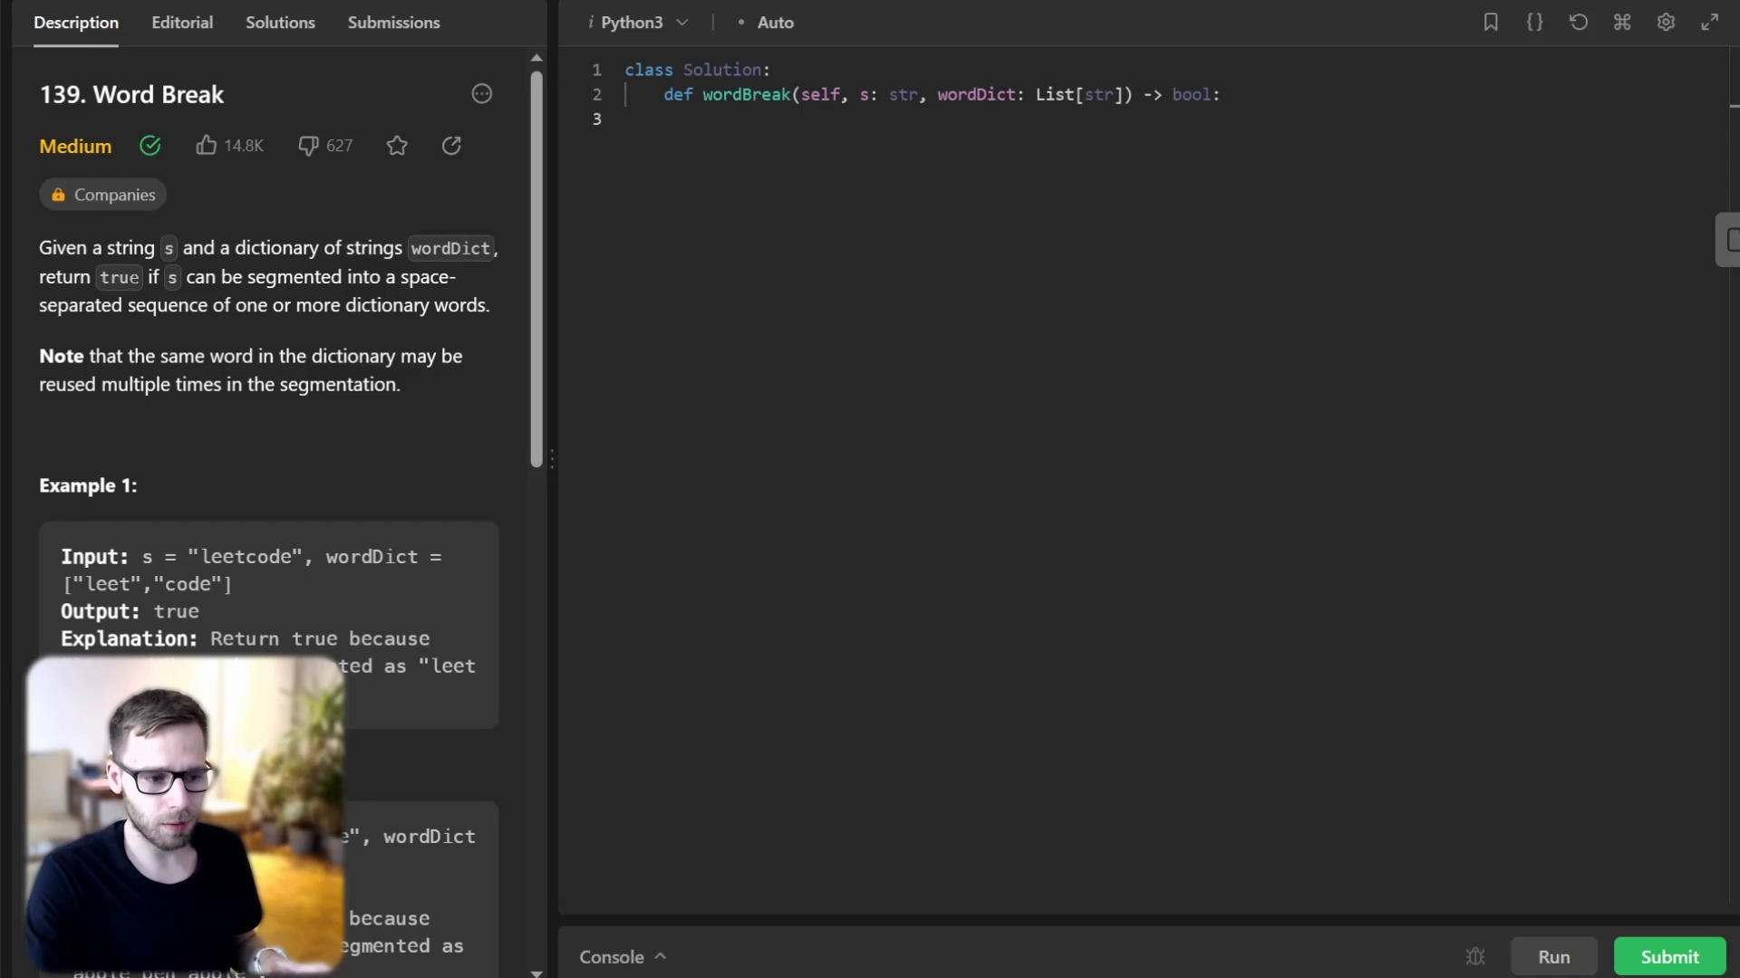
# Review the problem description, highlighting the 'apple pen apple' segmentation in Example 2.
pyautogui.scroll(-3)
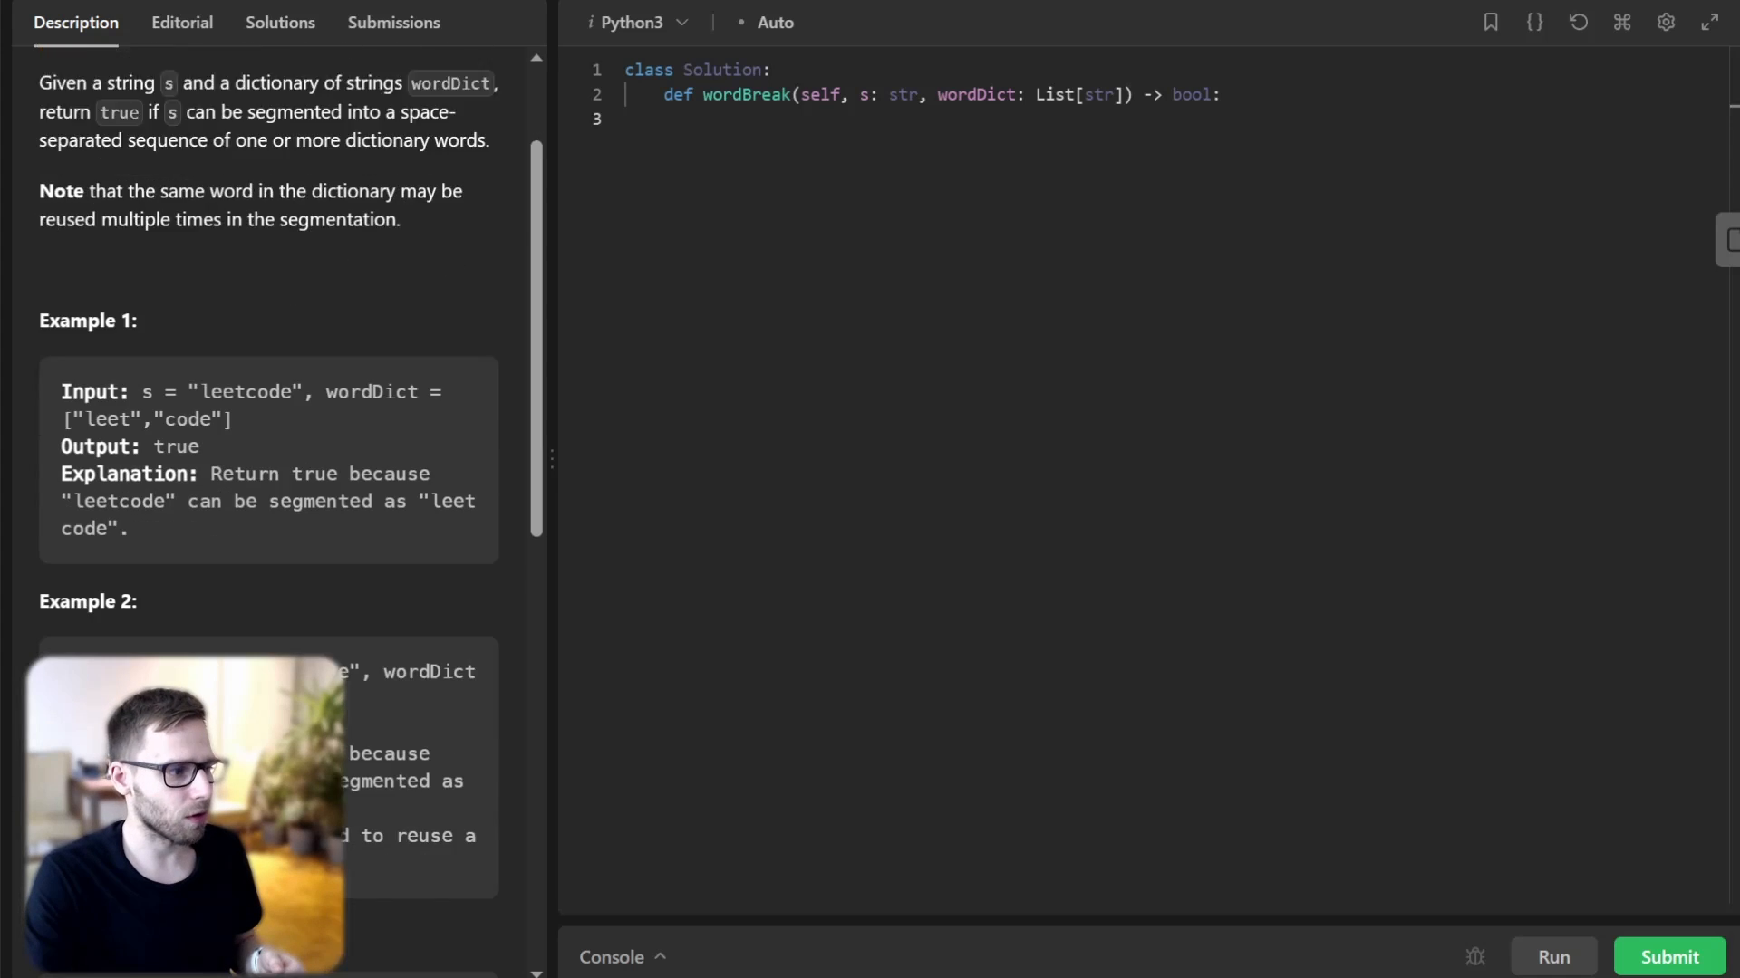
pyautogui.scroll(-3)
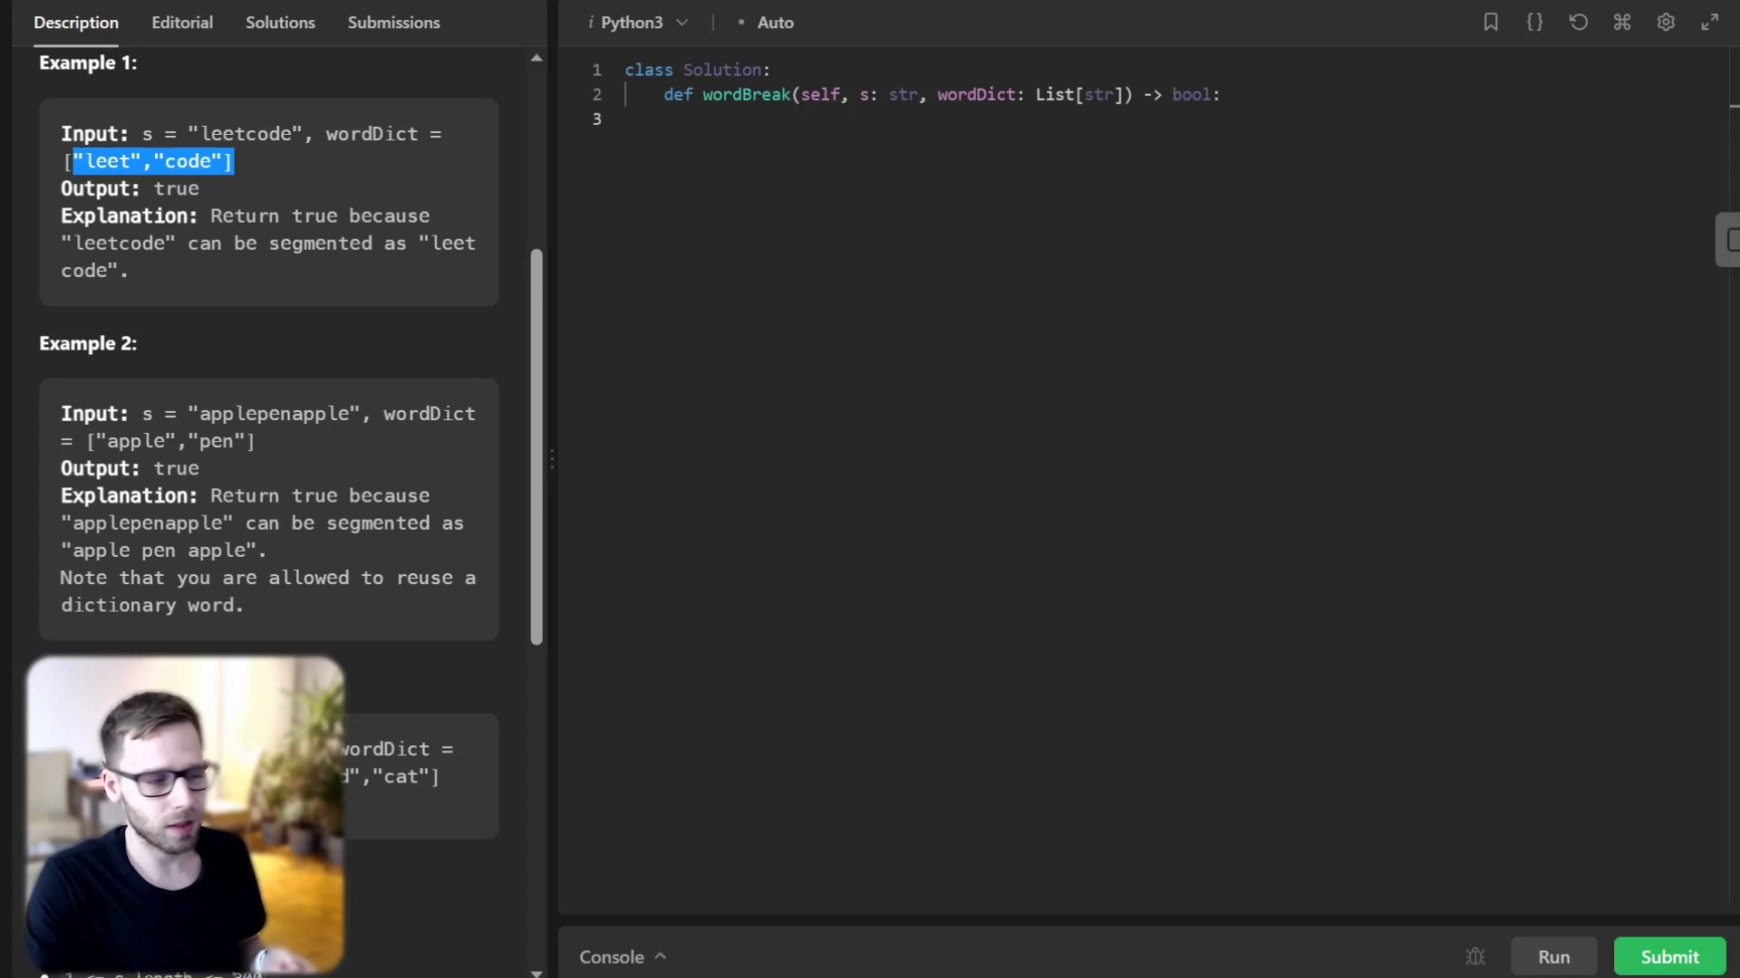
pyautogui.scroll(-3)
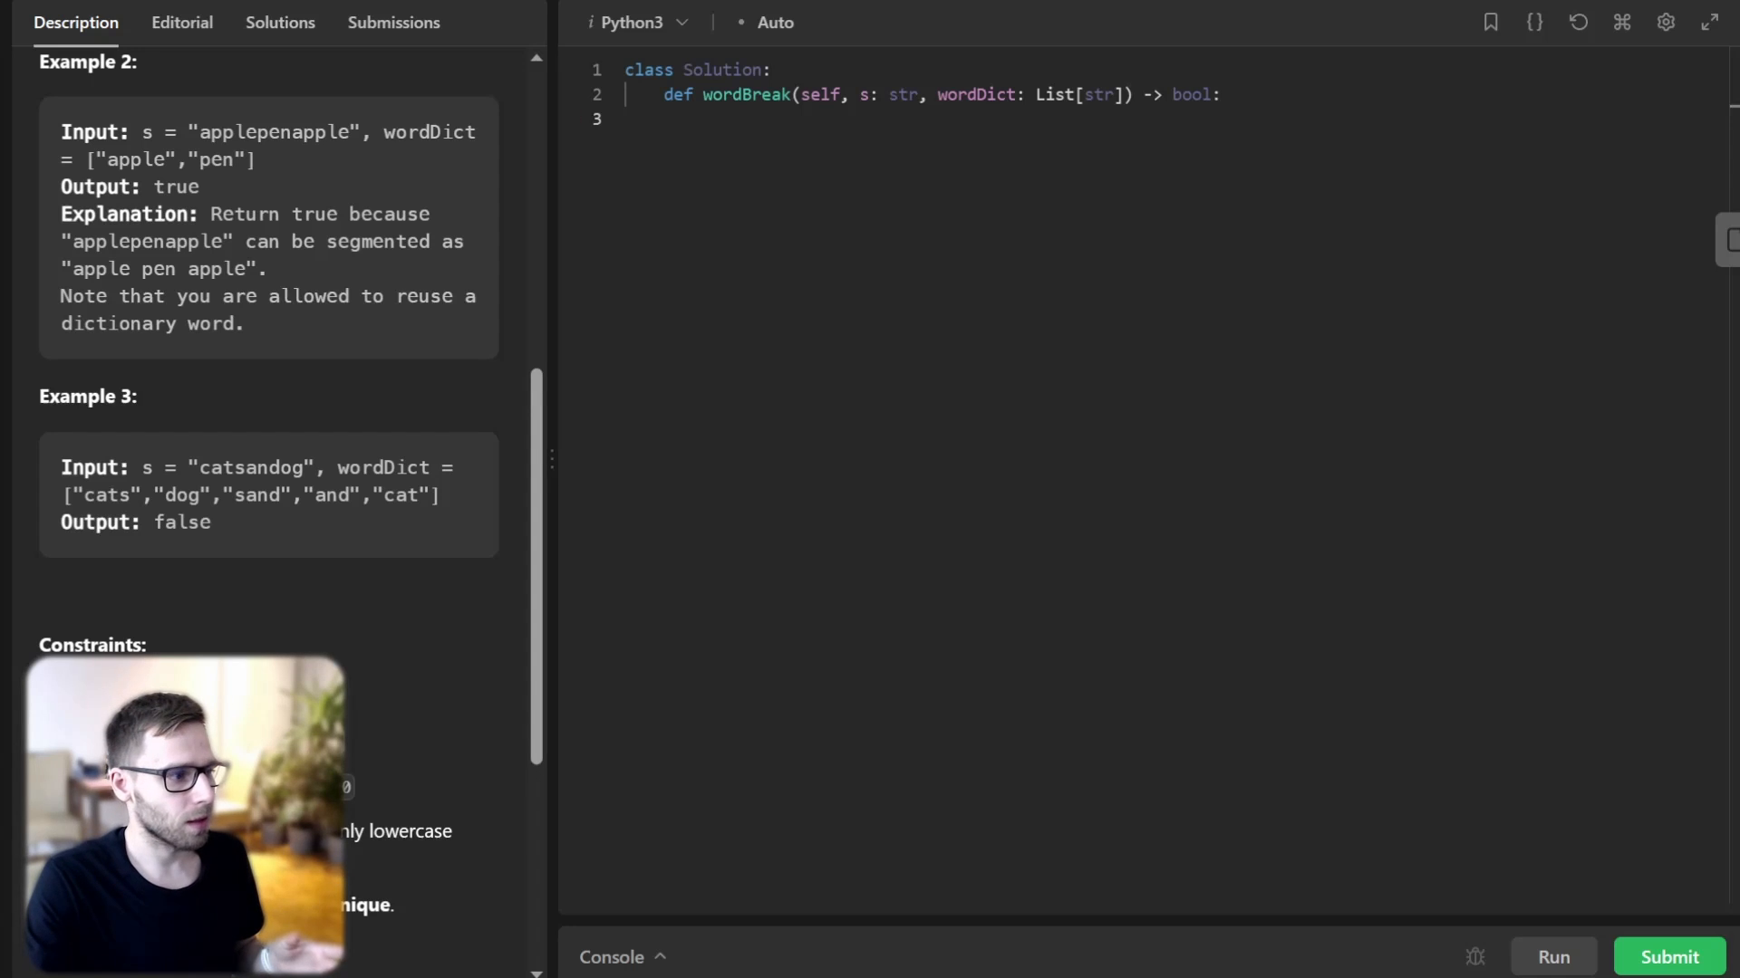
pyautogui.moveTo(71, 268); pyautogui.dragTo(268, 268)
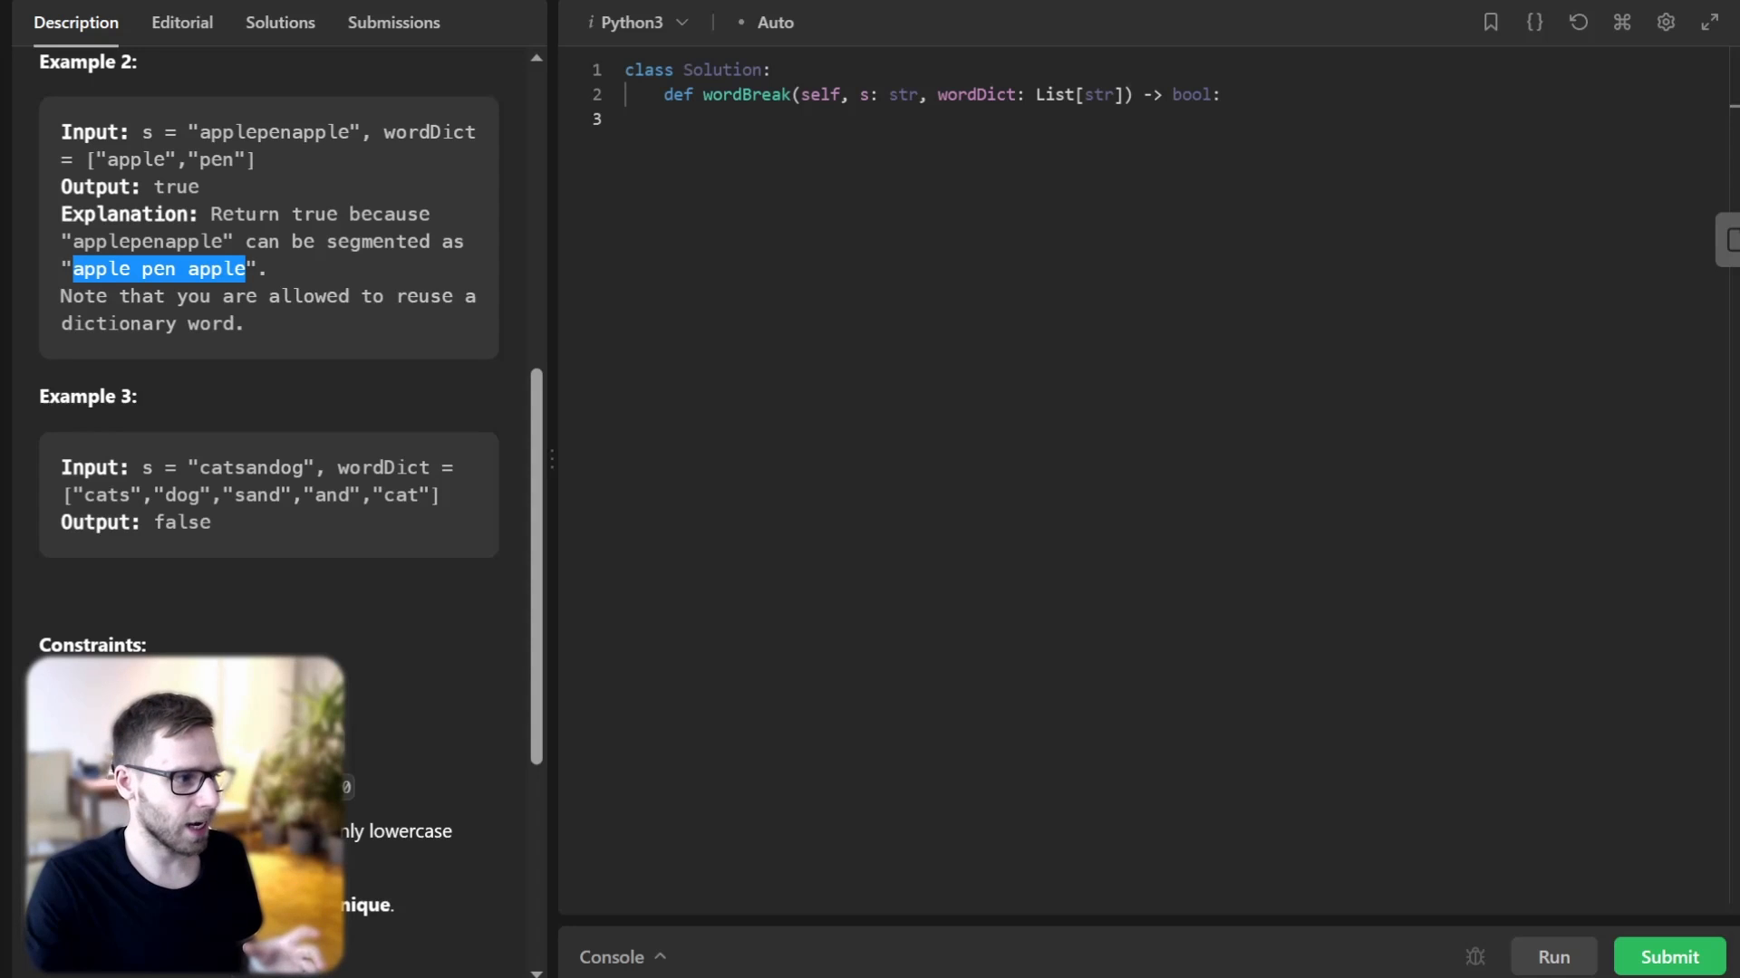
pyautogui.scroll(-3)
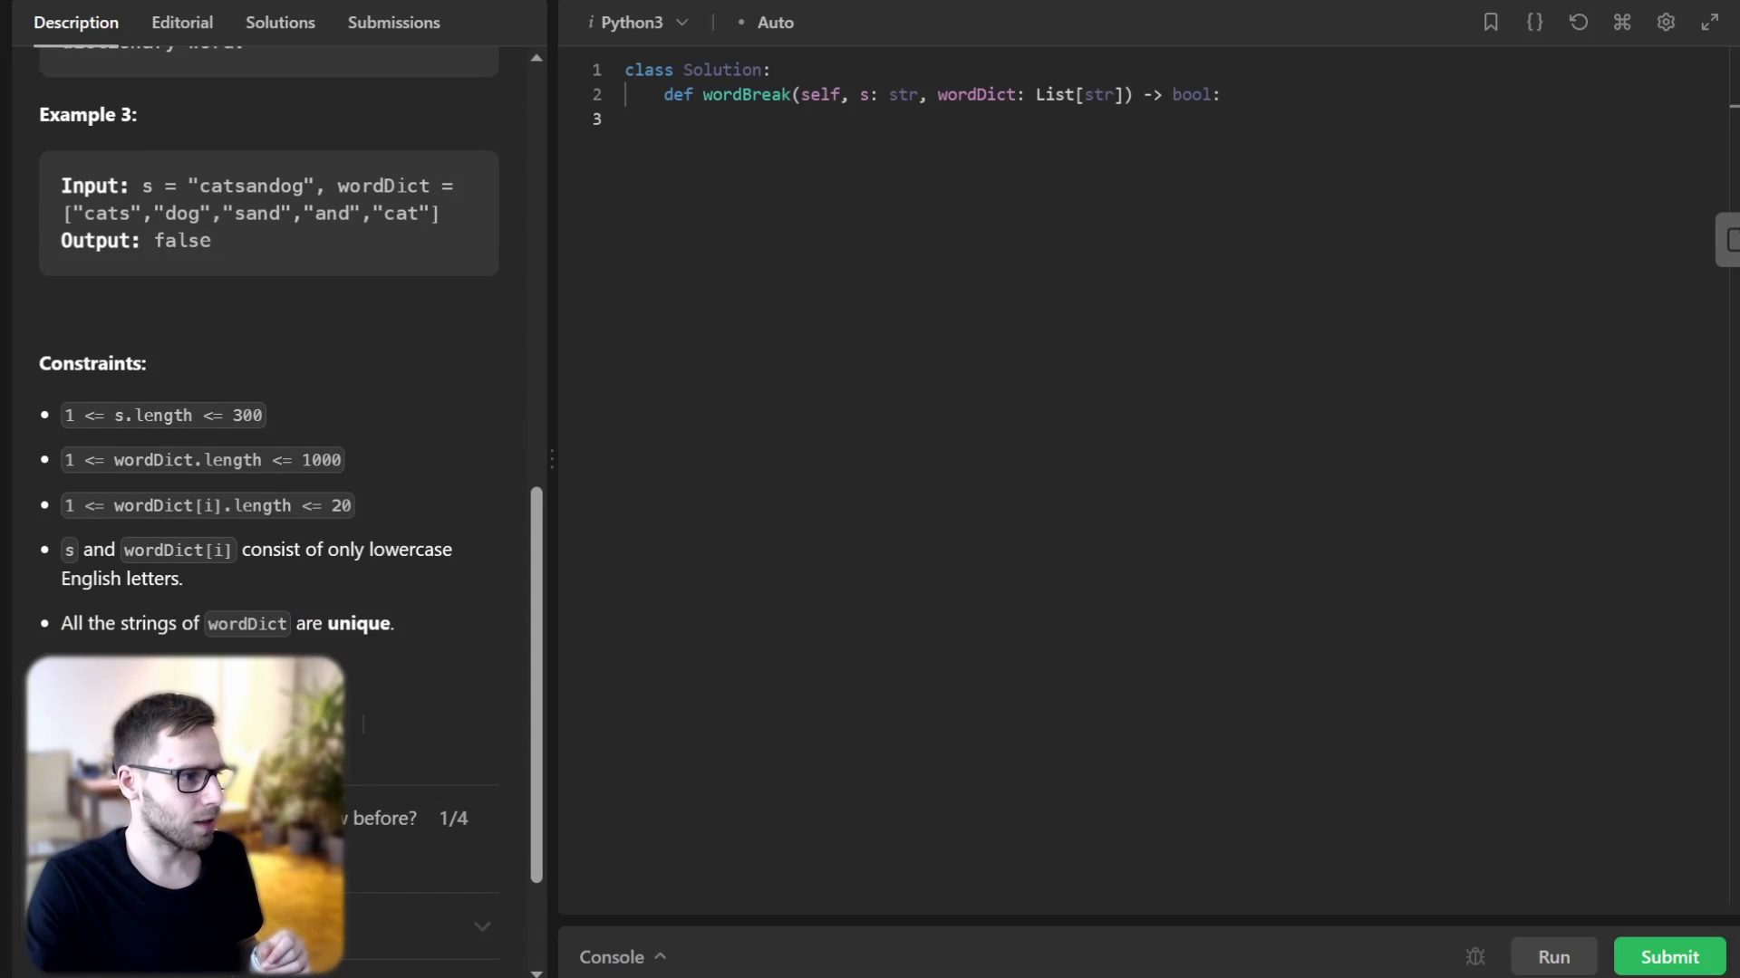
pyautogui.doubleClick(219, 184)
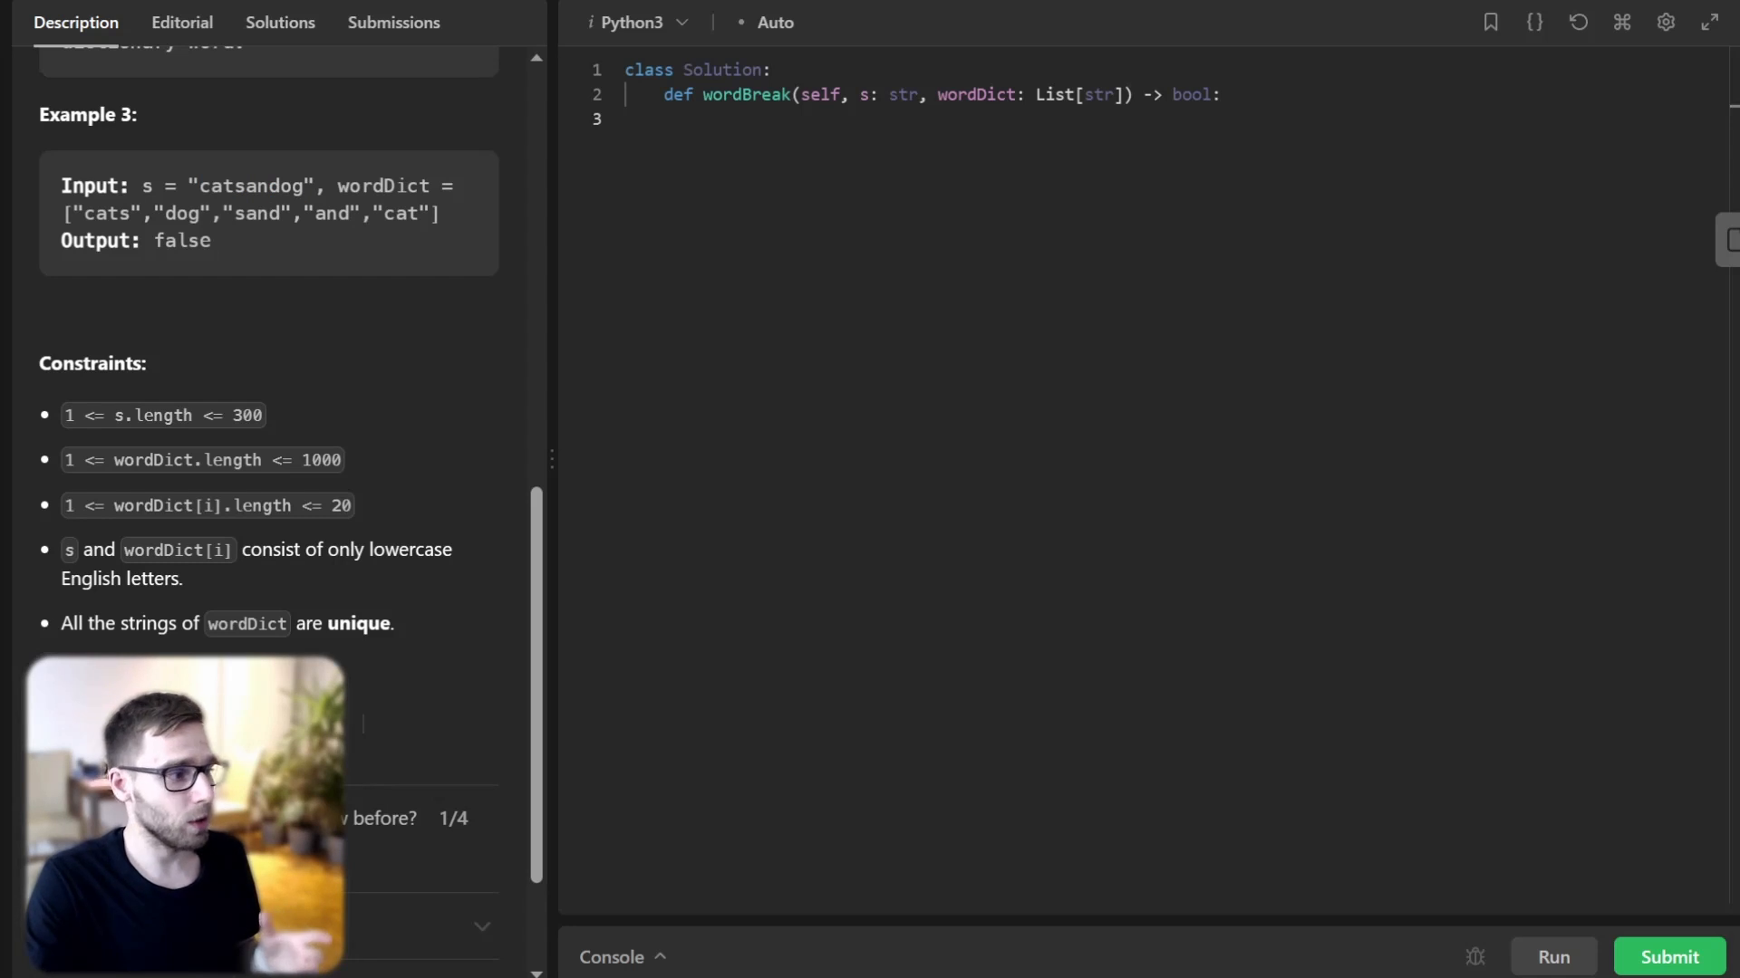
pyautogui.moveTo(71, 213); pyautogui.dragTo(440, 214)
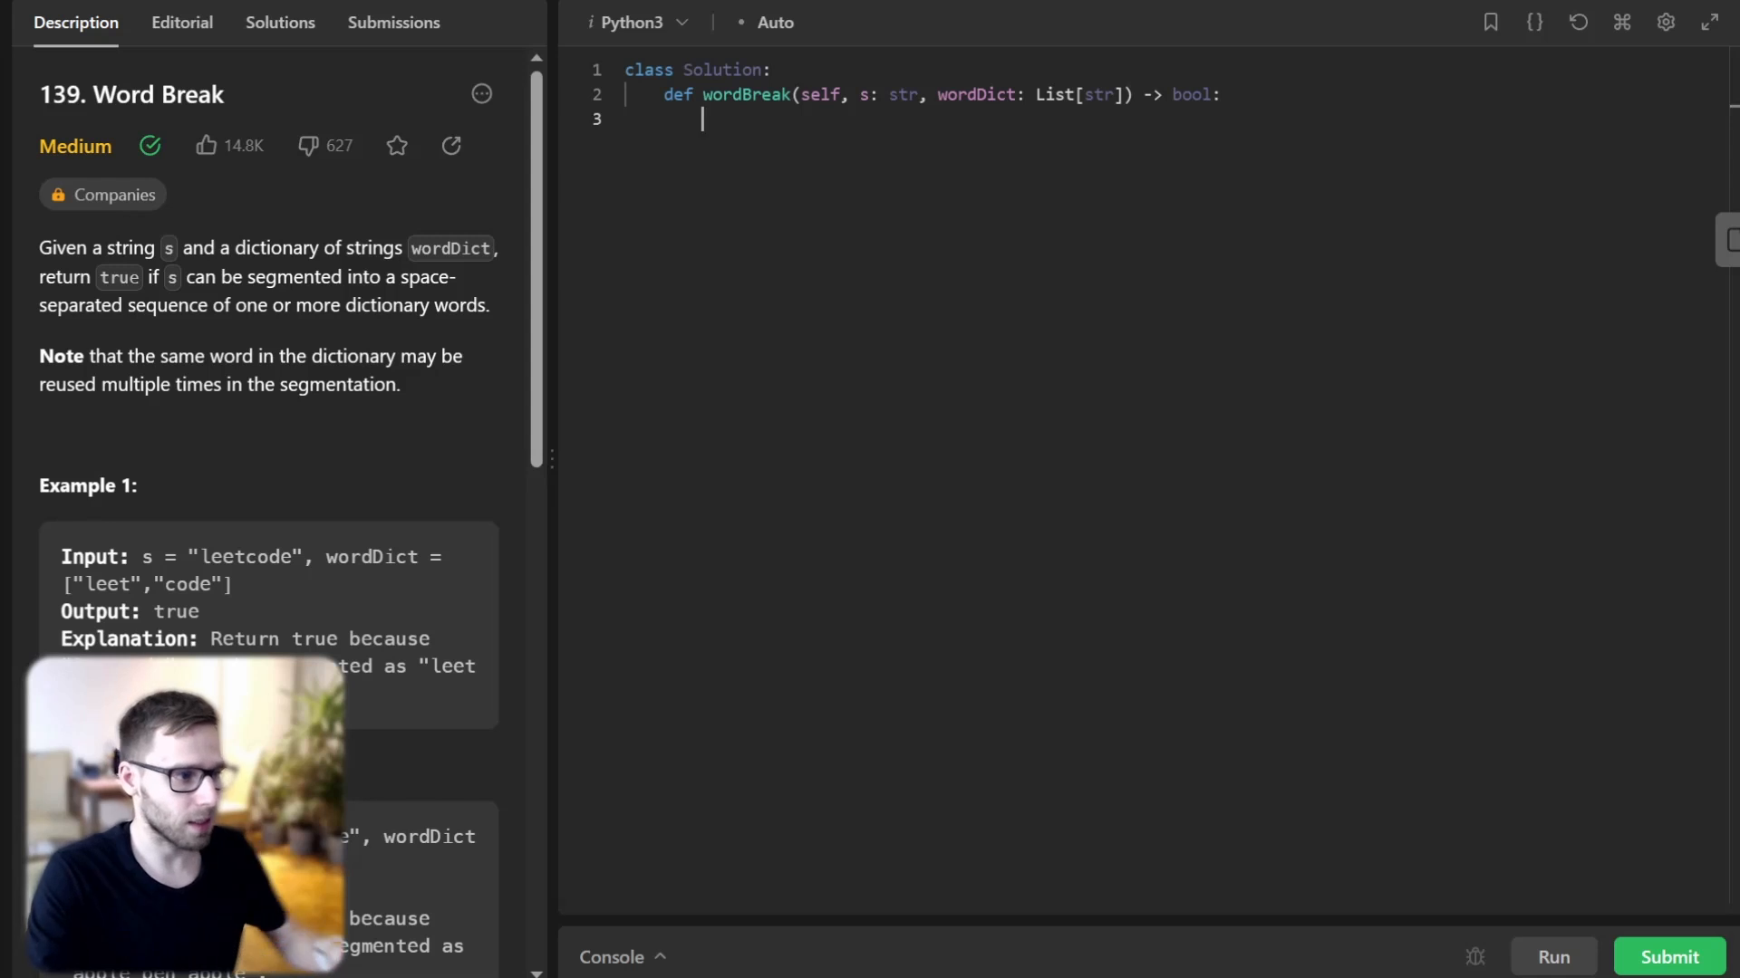
# Define n = len(s), dp = [False] * (n + 1) with dp[0] True, and max_len = max(map(len, wordDict)).
pyautogui.write('n')
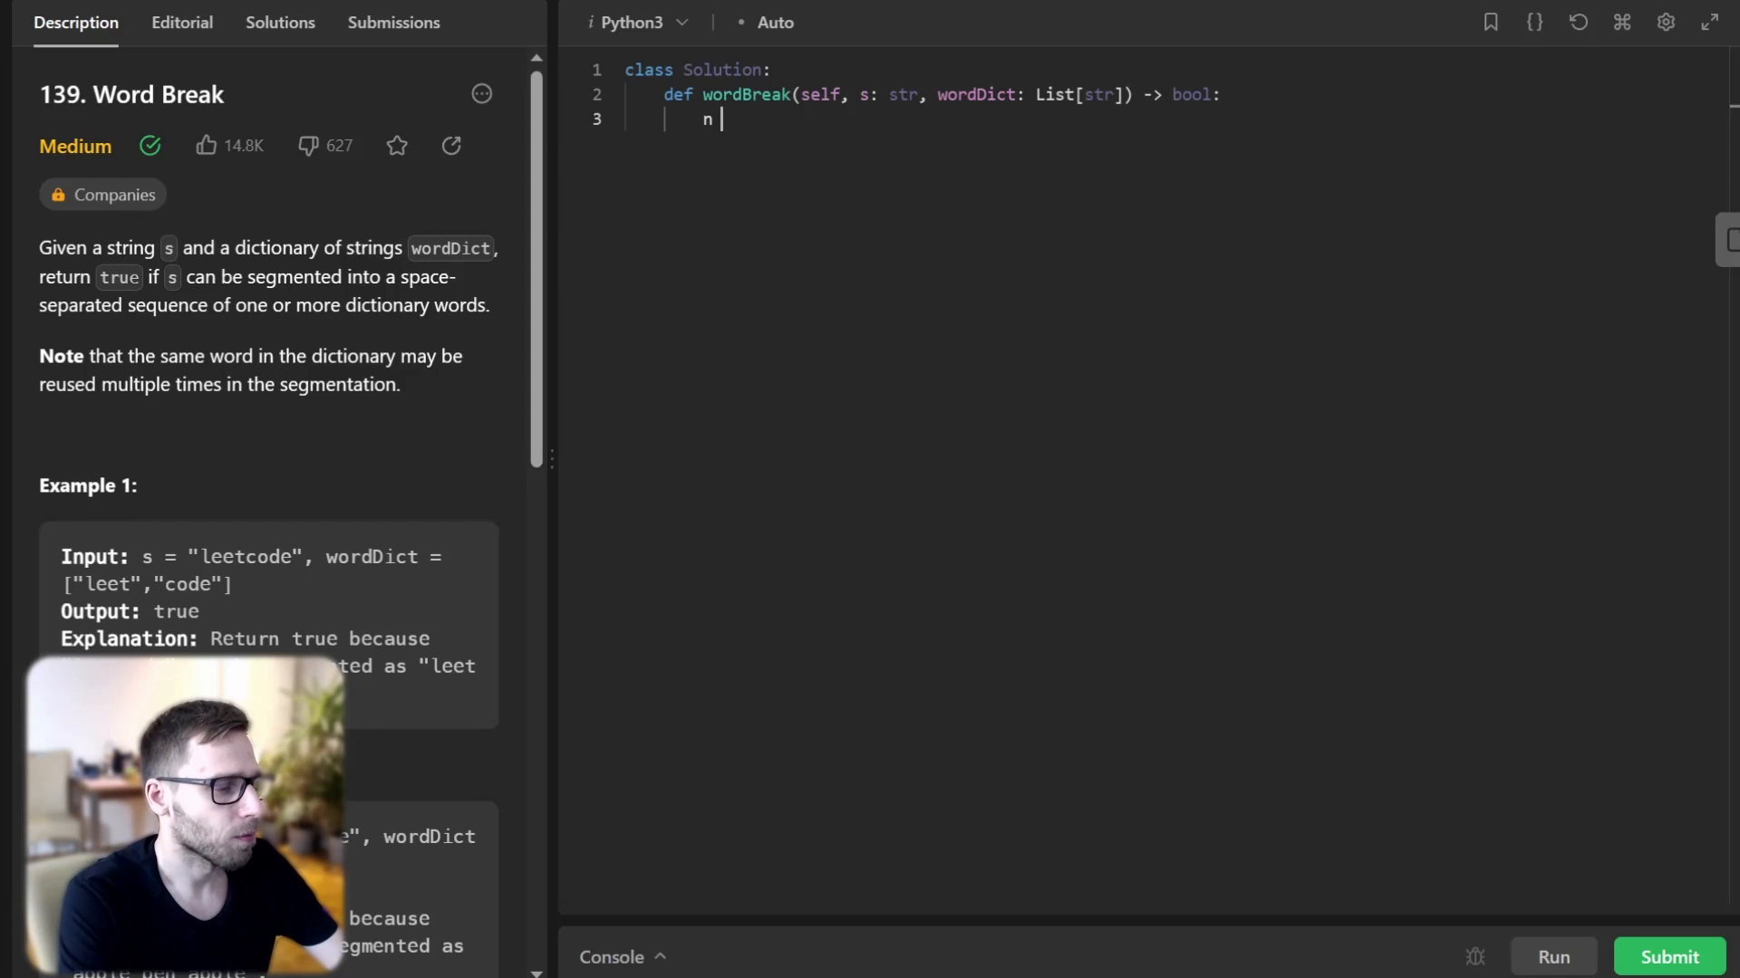
pyautogui.write('= len(s)')
pyautogui.write('dp = [aFl')
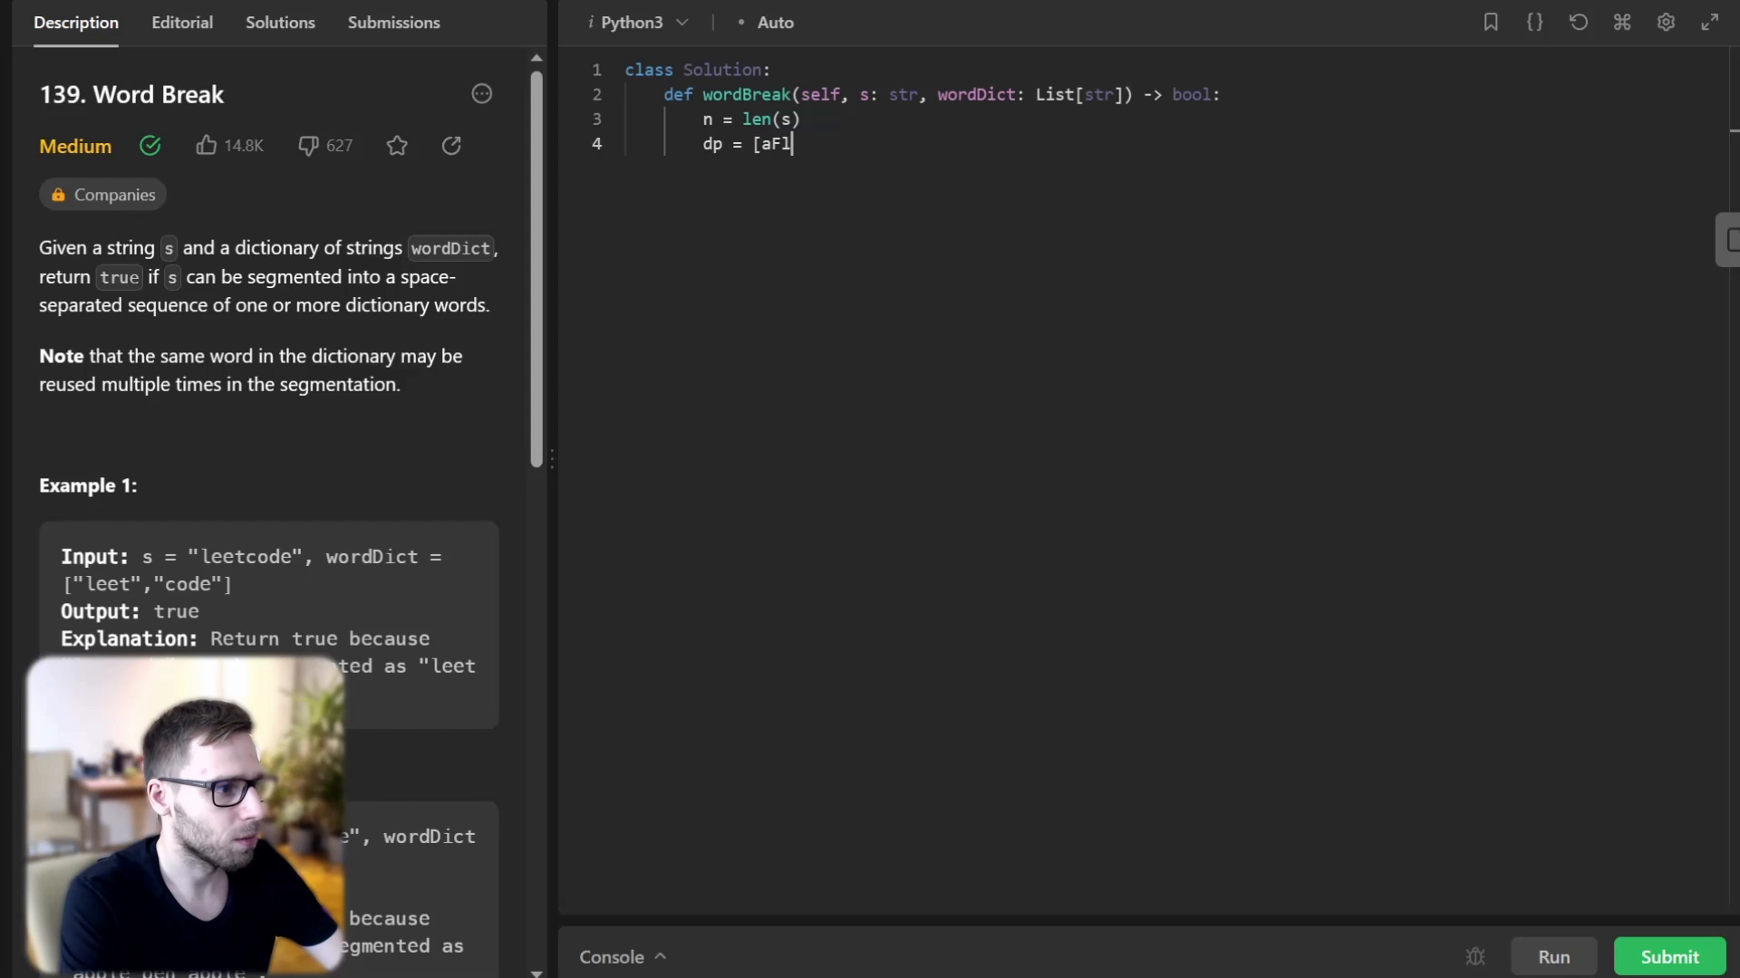
pyautogui.write('False]')
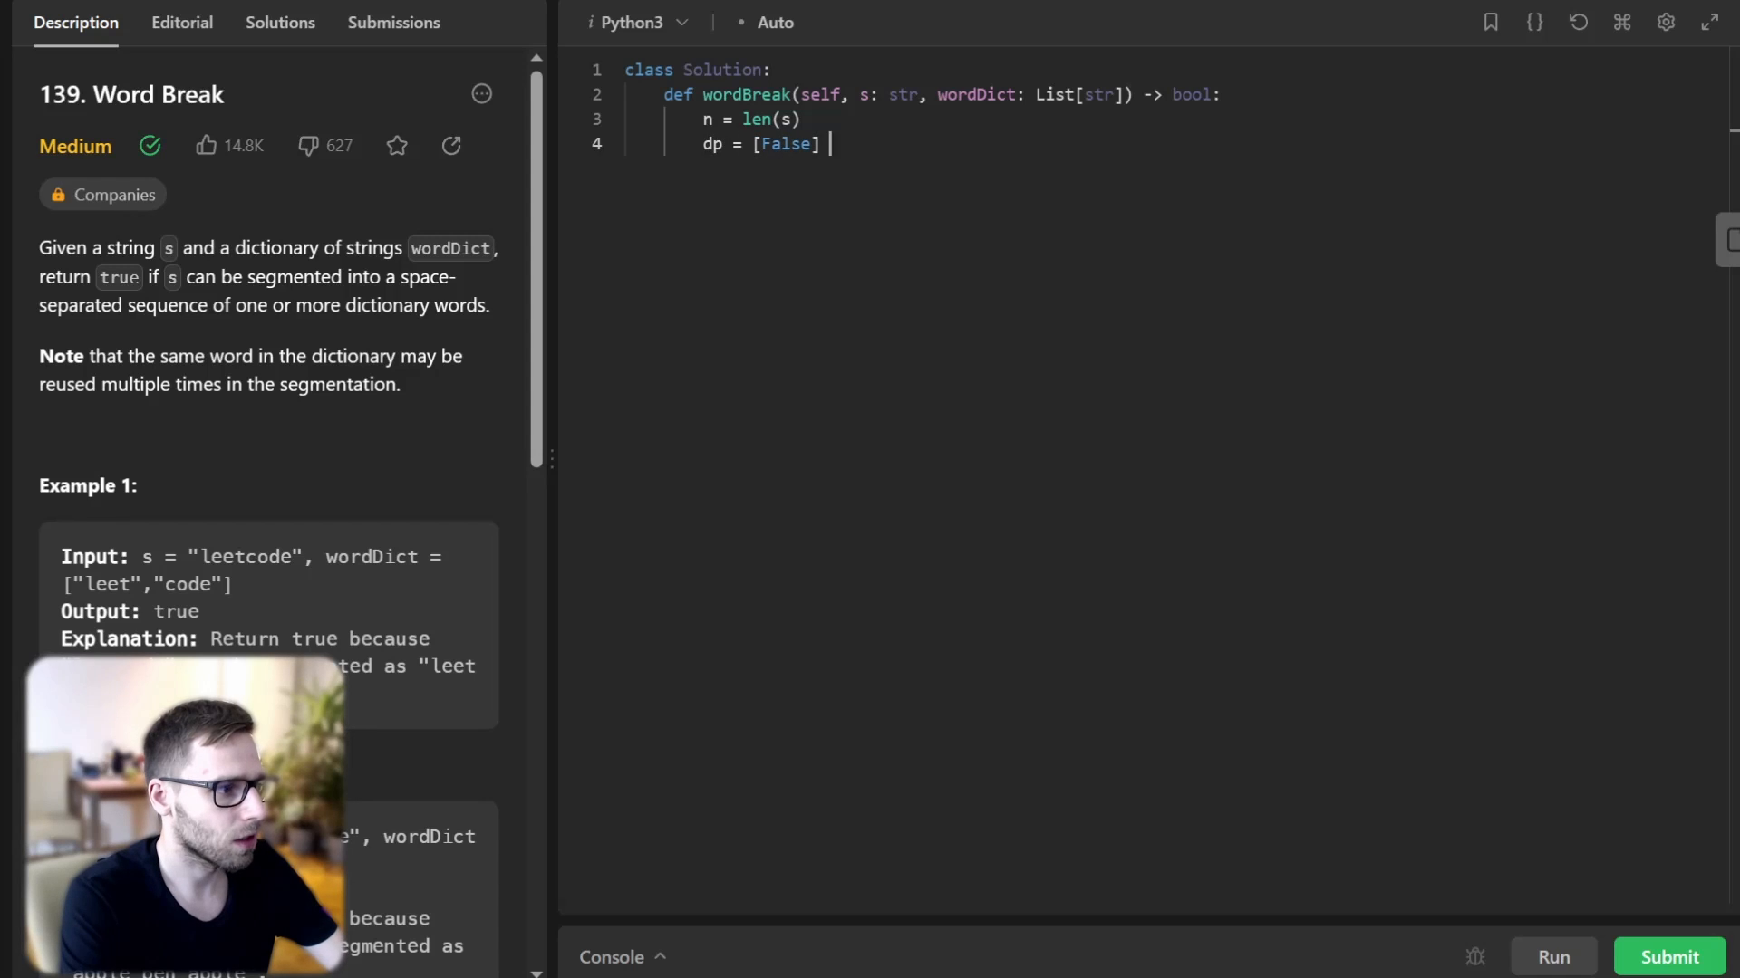
pyautogui.write('* (n + 1)')
pyautogui.write('max_len = max(')
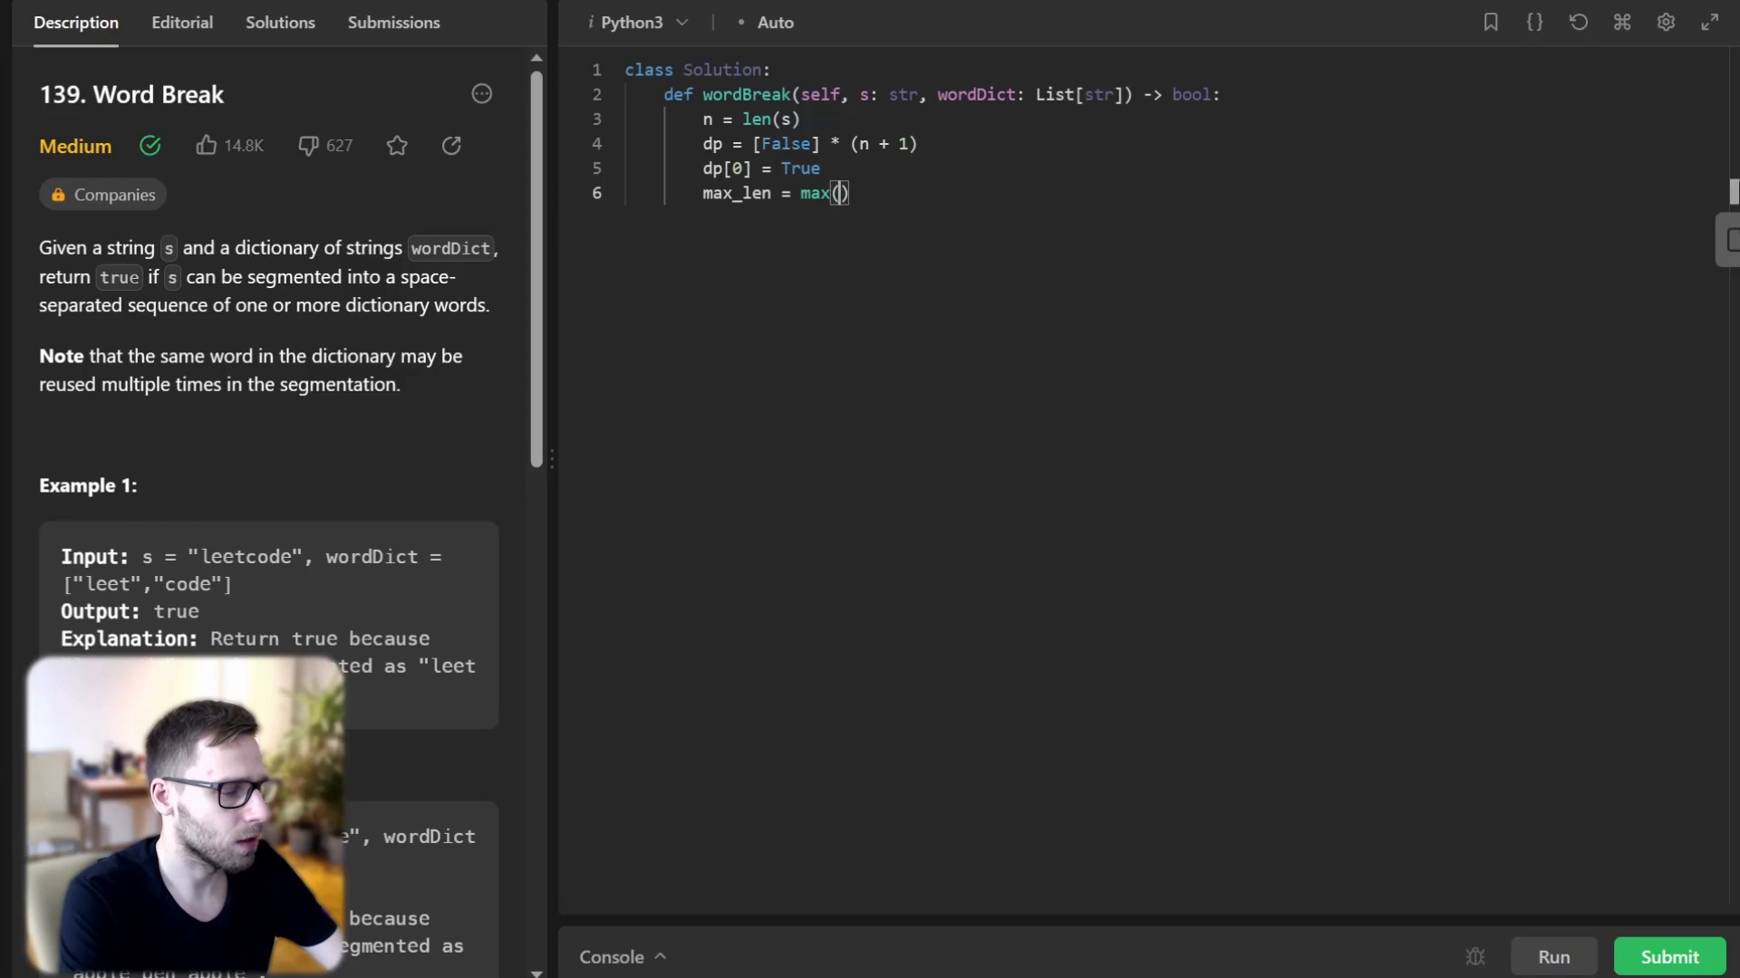
pyautogui.write('map(len, wor')
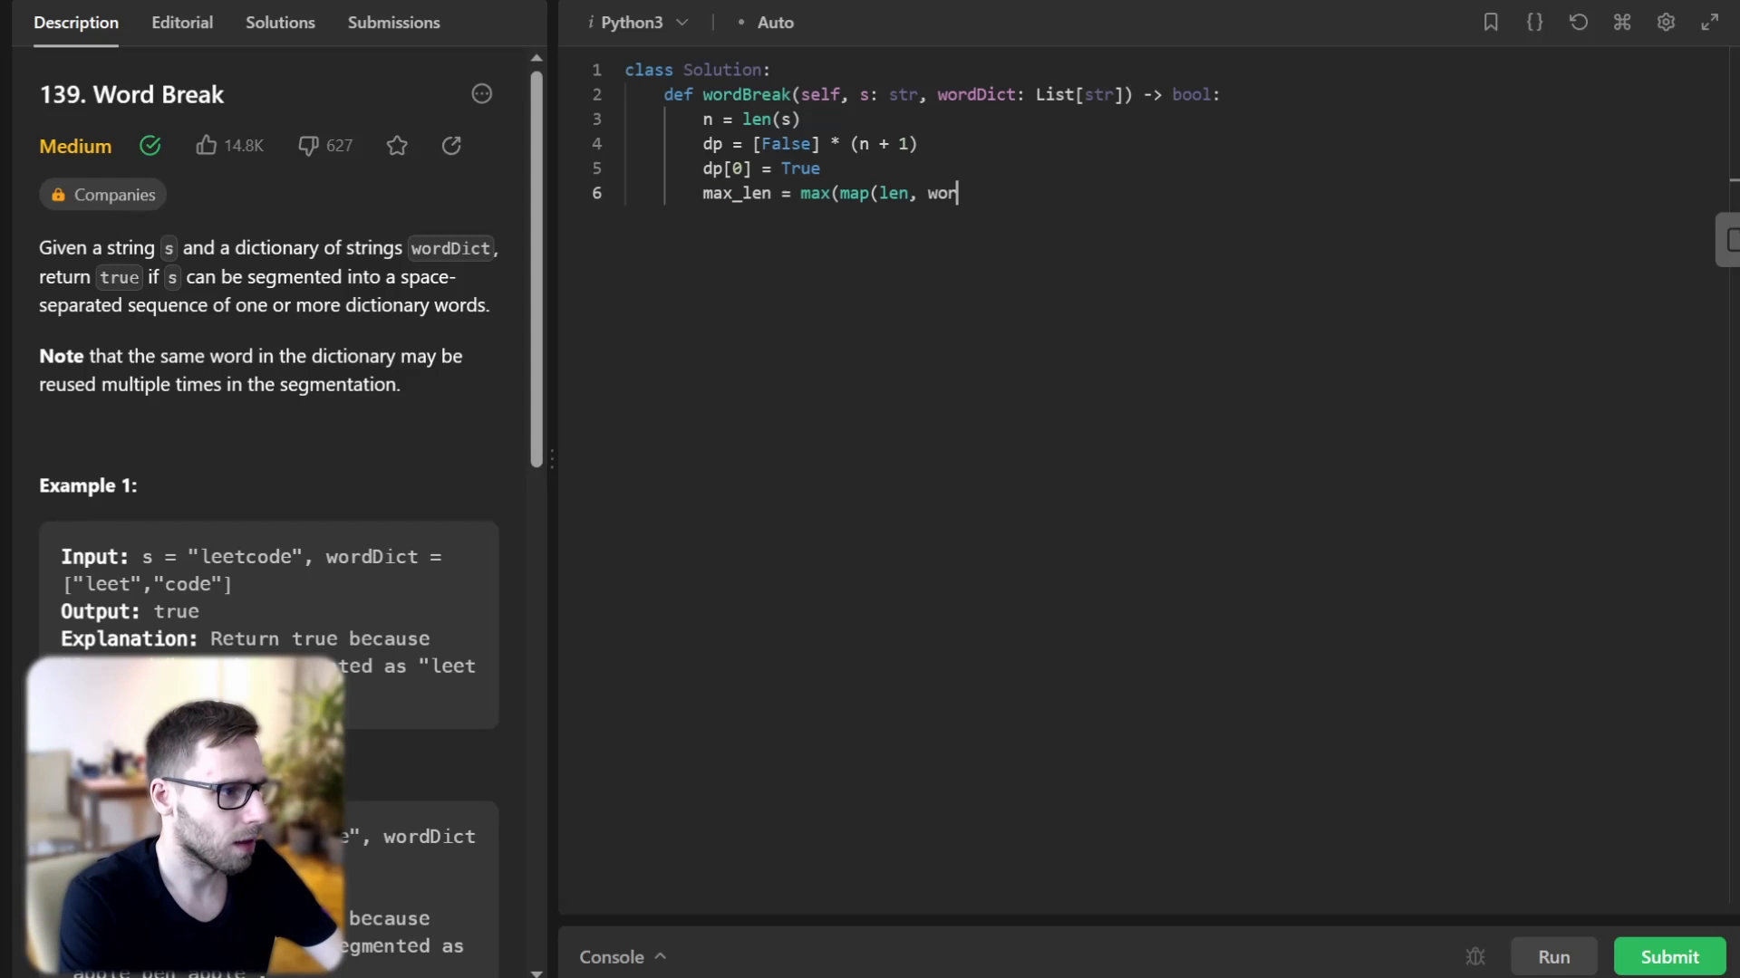
pyautogui.write('dDict))')
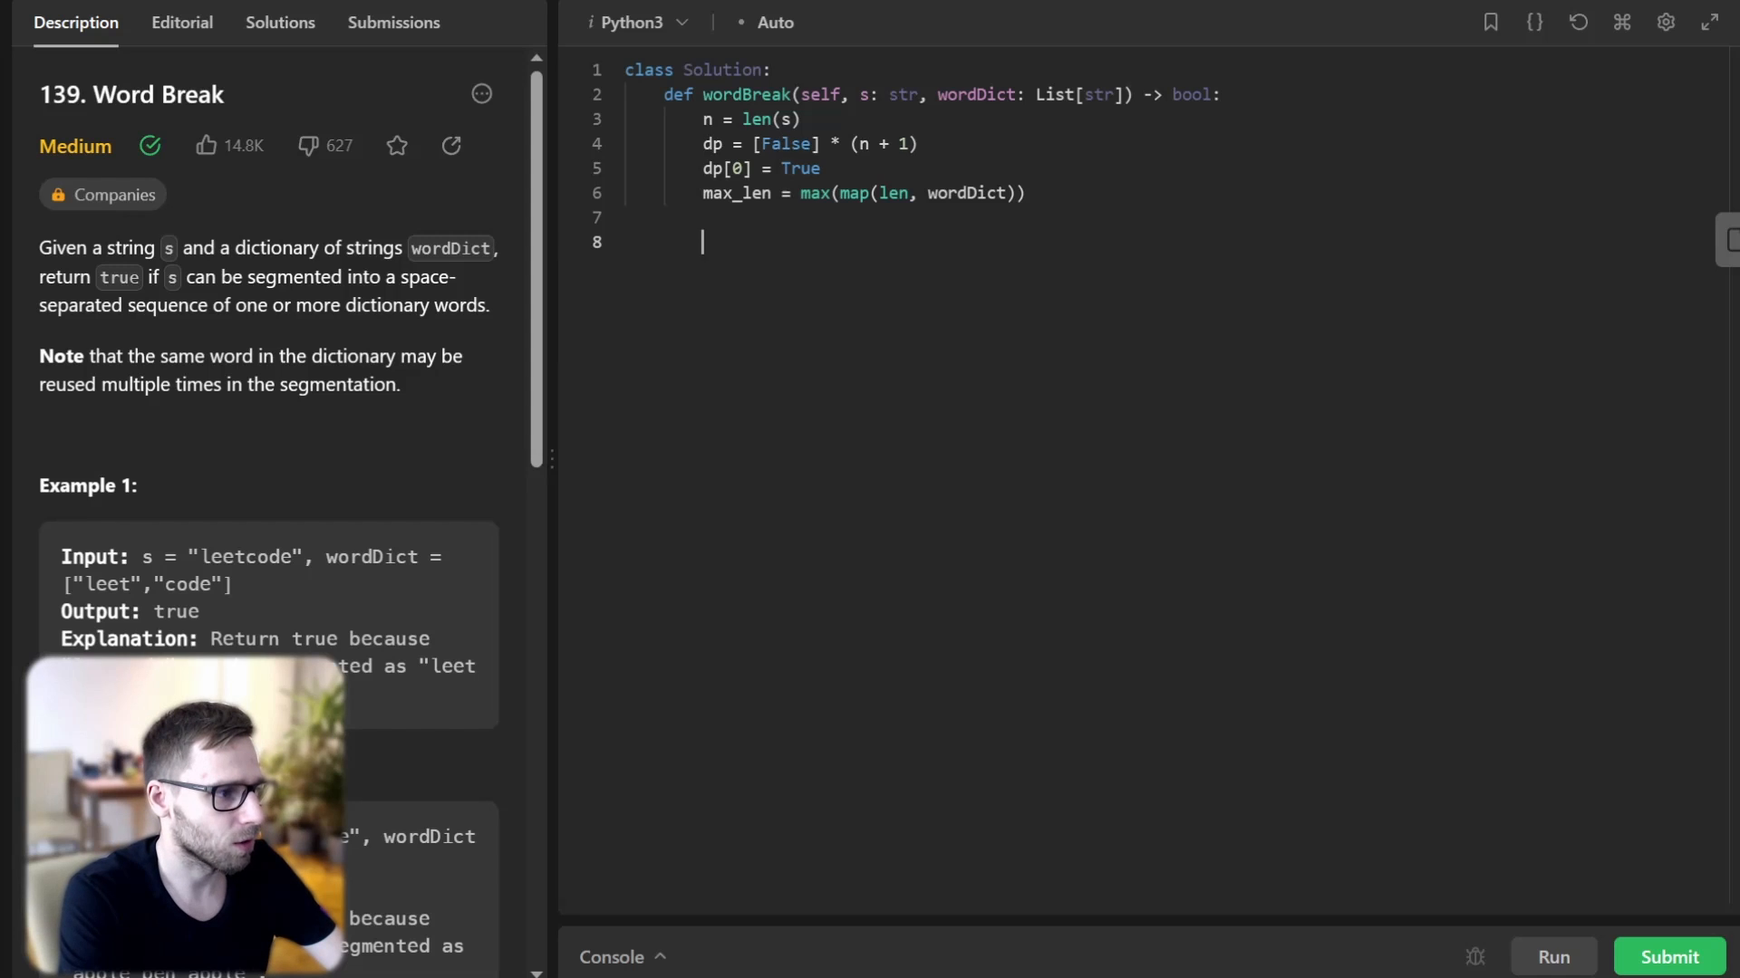
# Write the outer loop over i in range(1, n + 1) and the backward inner loop over j bounded by max_len.
pyautogui.write('for i in rag')
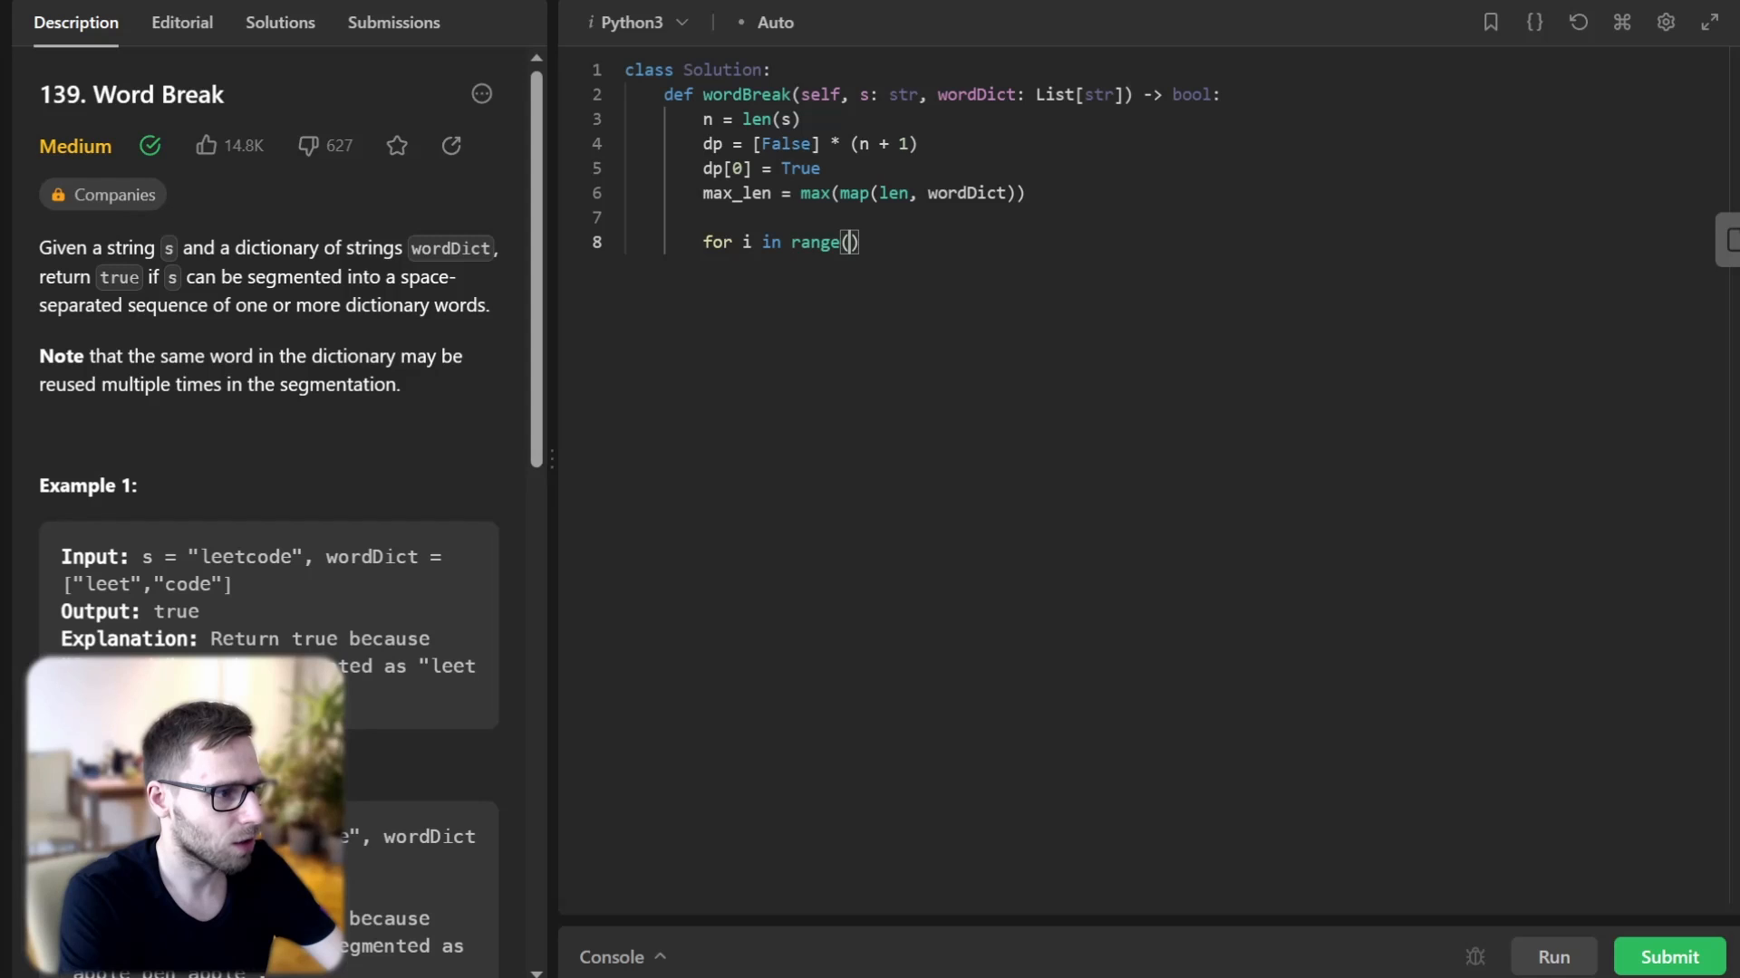
pyautogui.write('1, n + 1):')
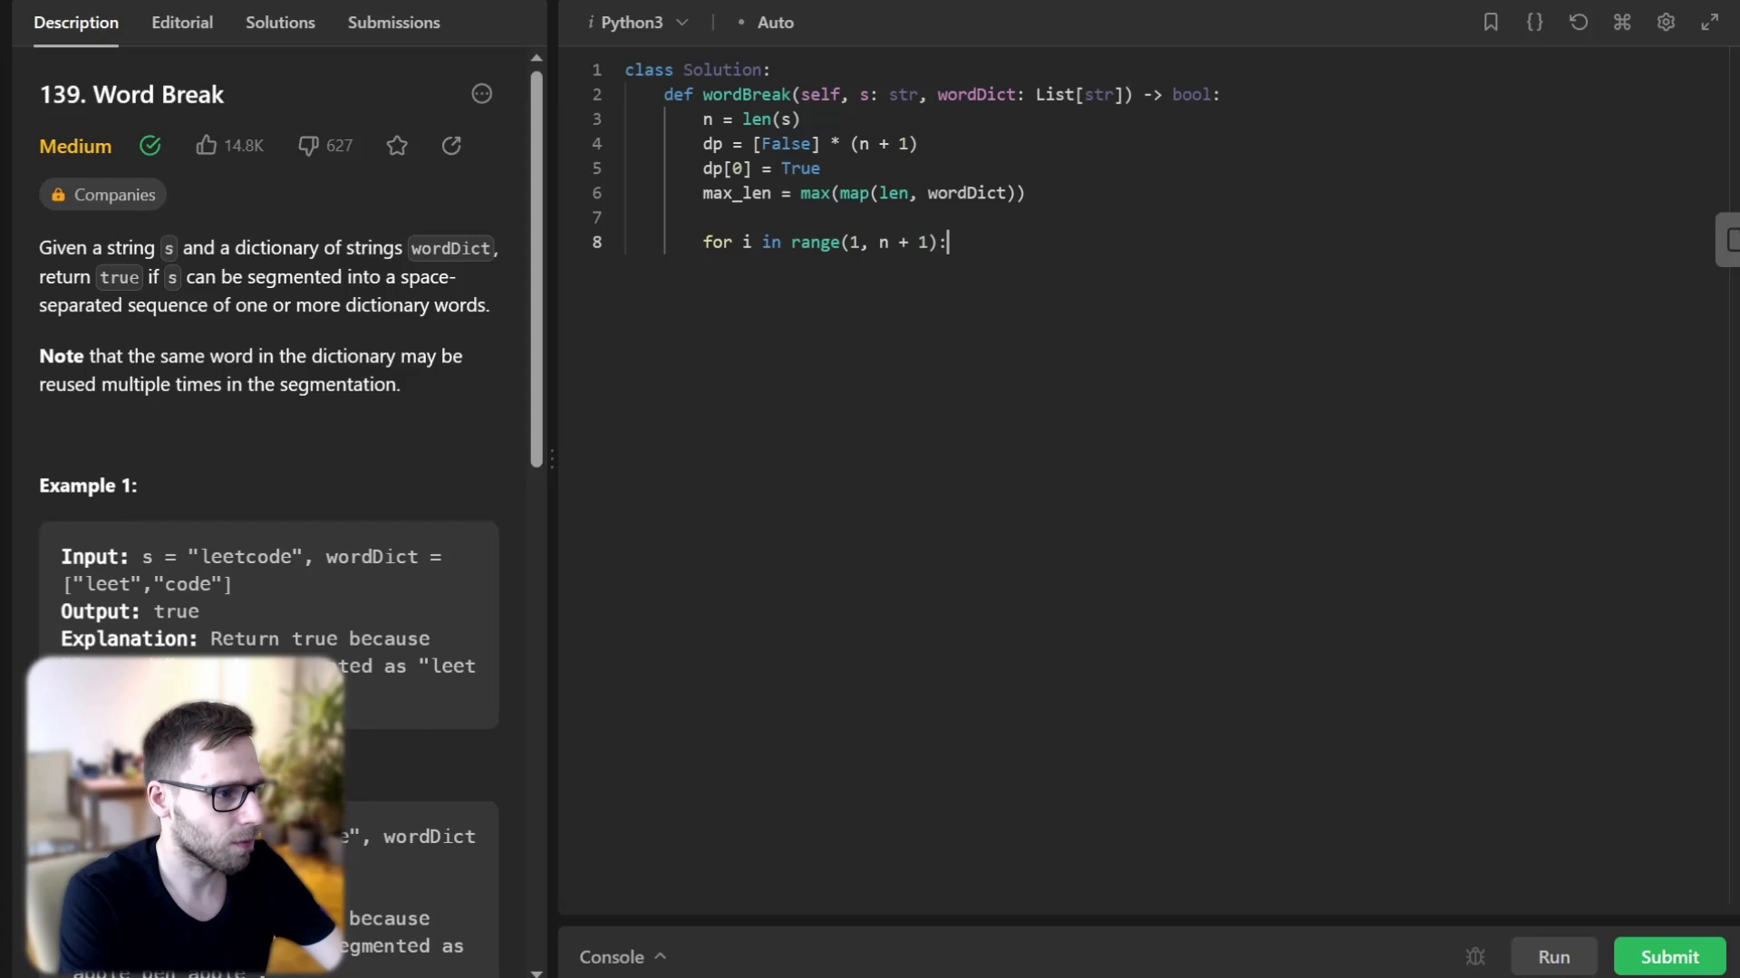
pyautogui.write('for j')
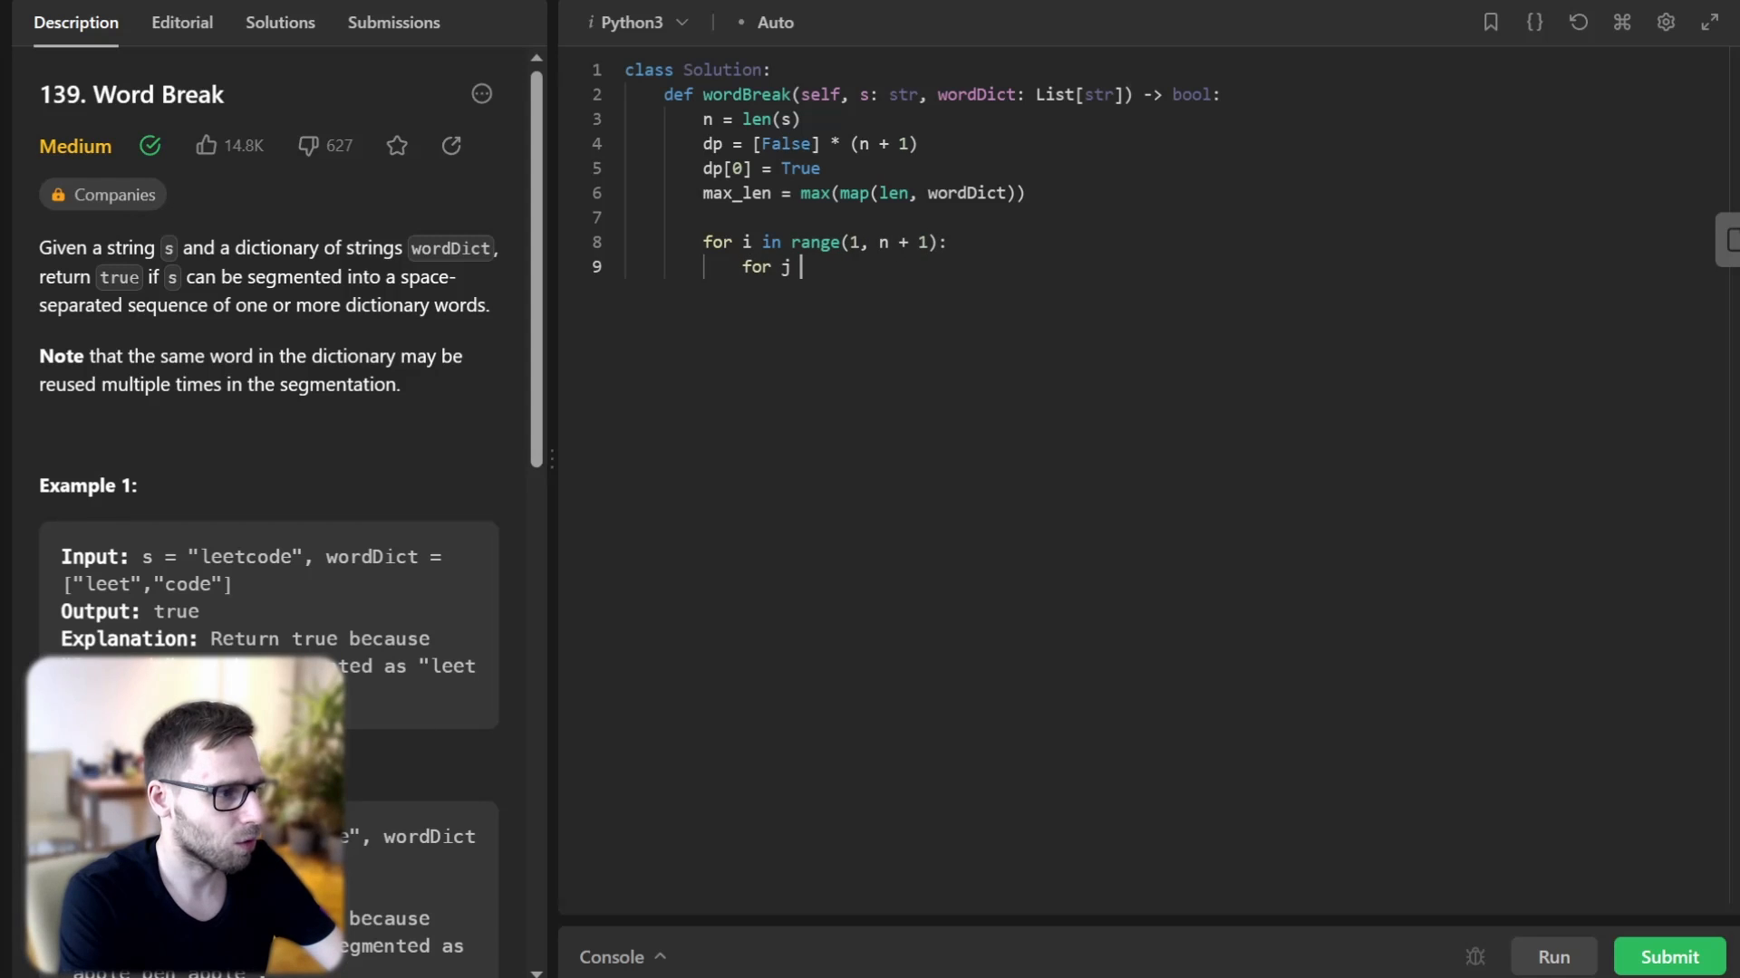
pyautogui.write('in range(i -')
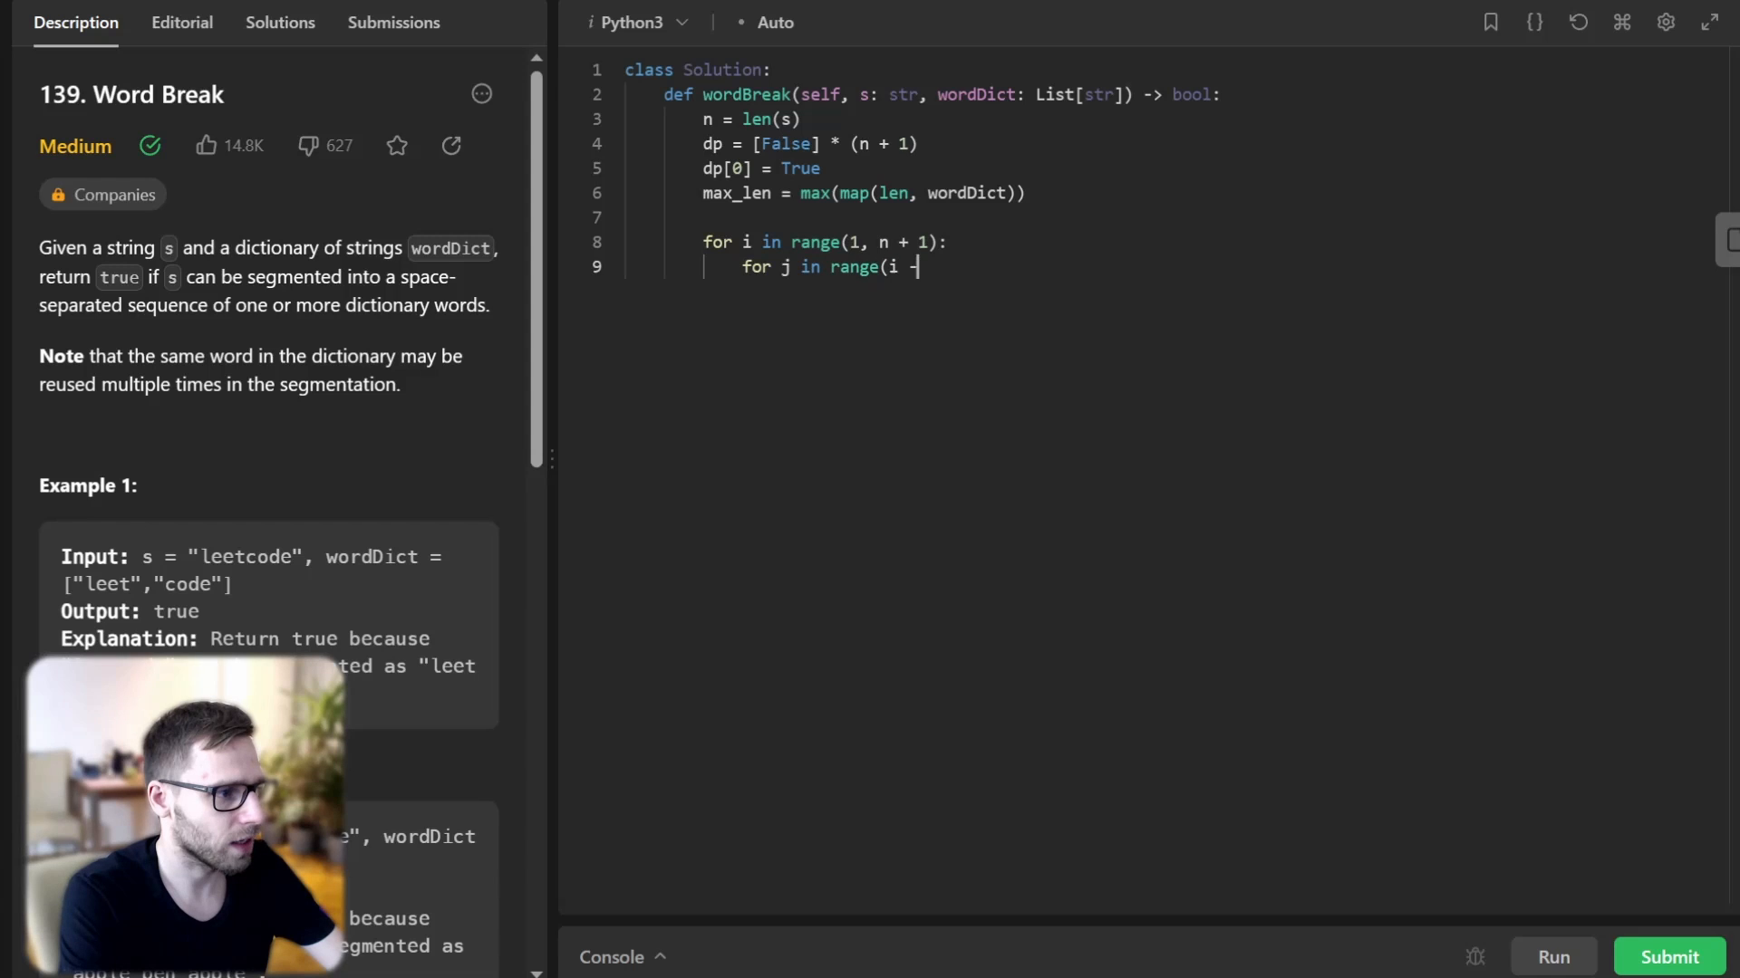
pyautogui.write('1, max(i -')
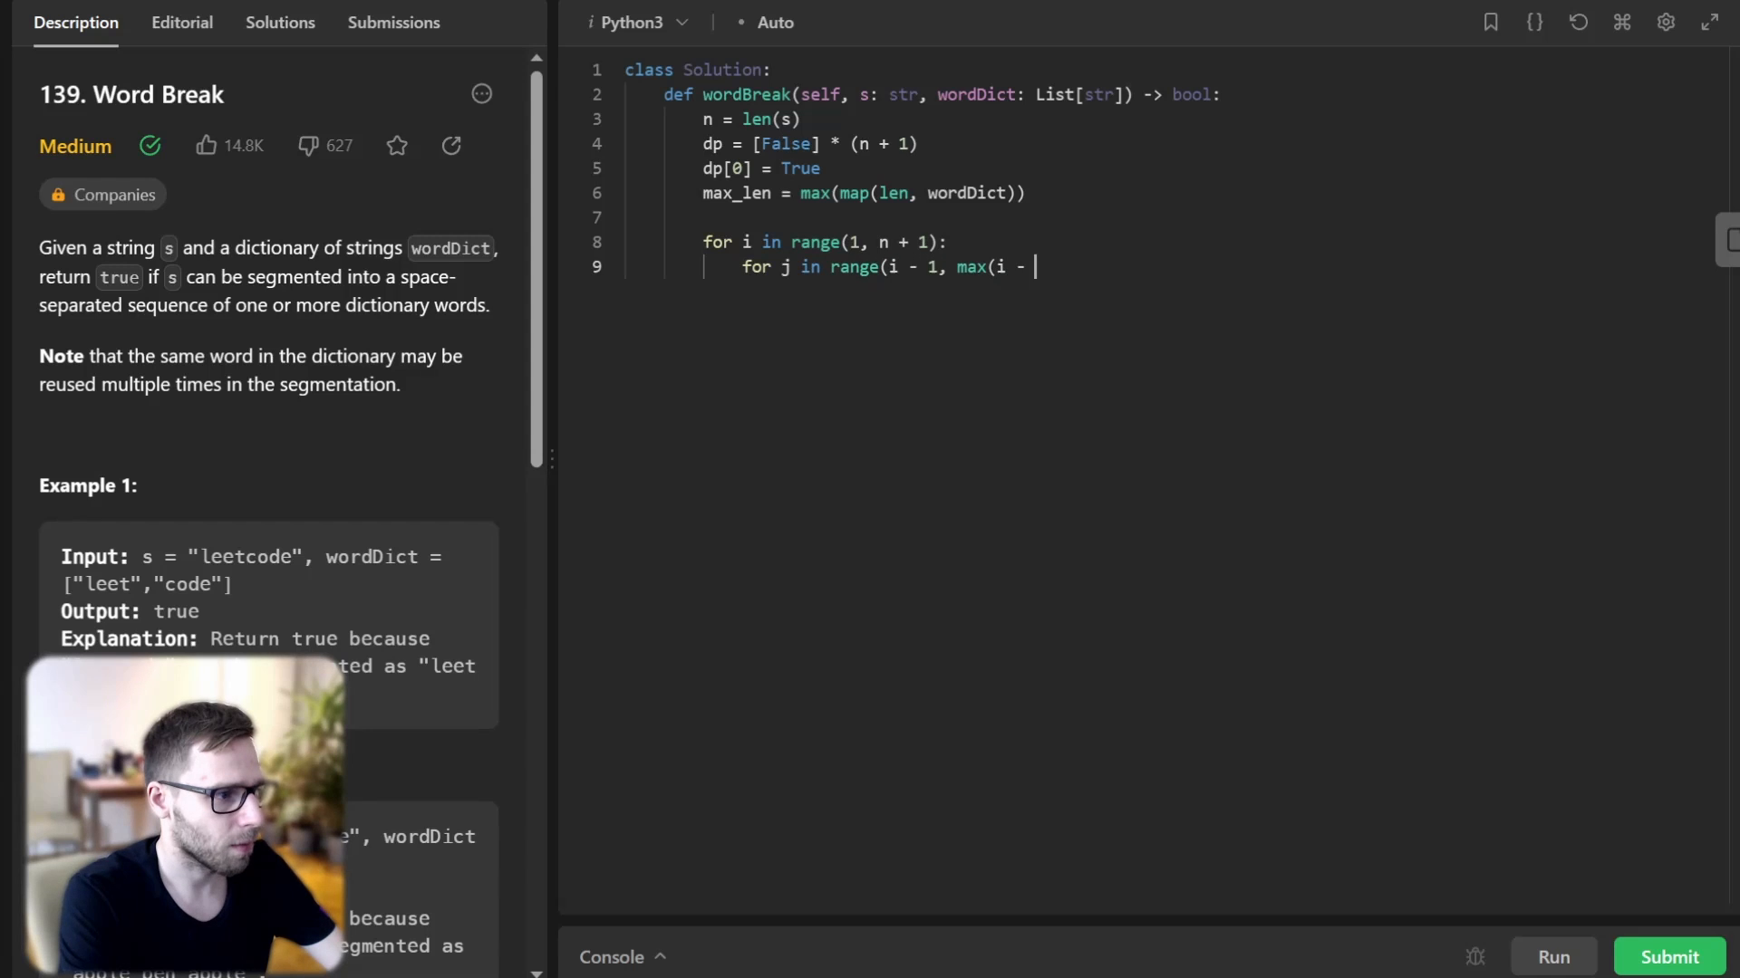
pyautogui.write('max_len - 1')
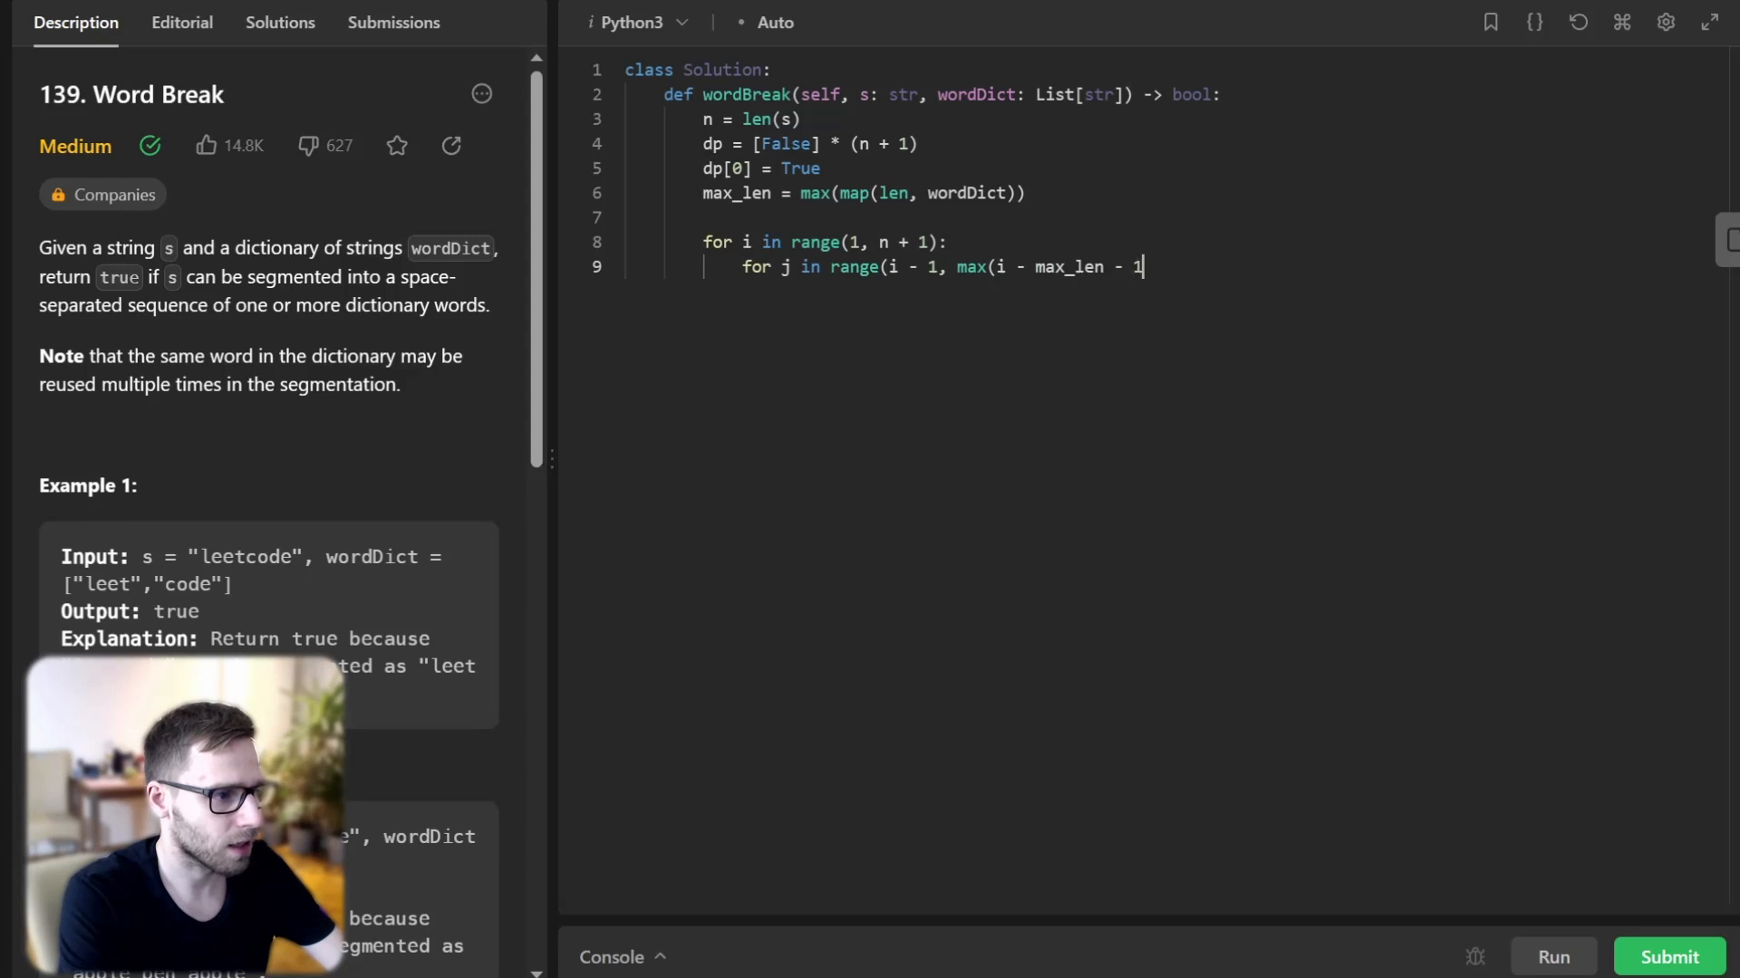
pyautogui.write(', -1), -1):')
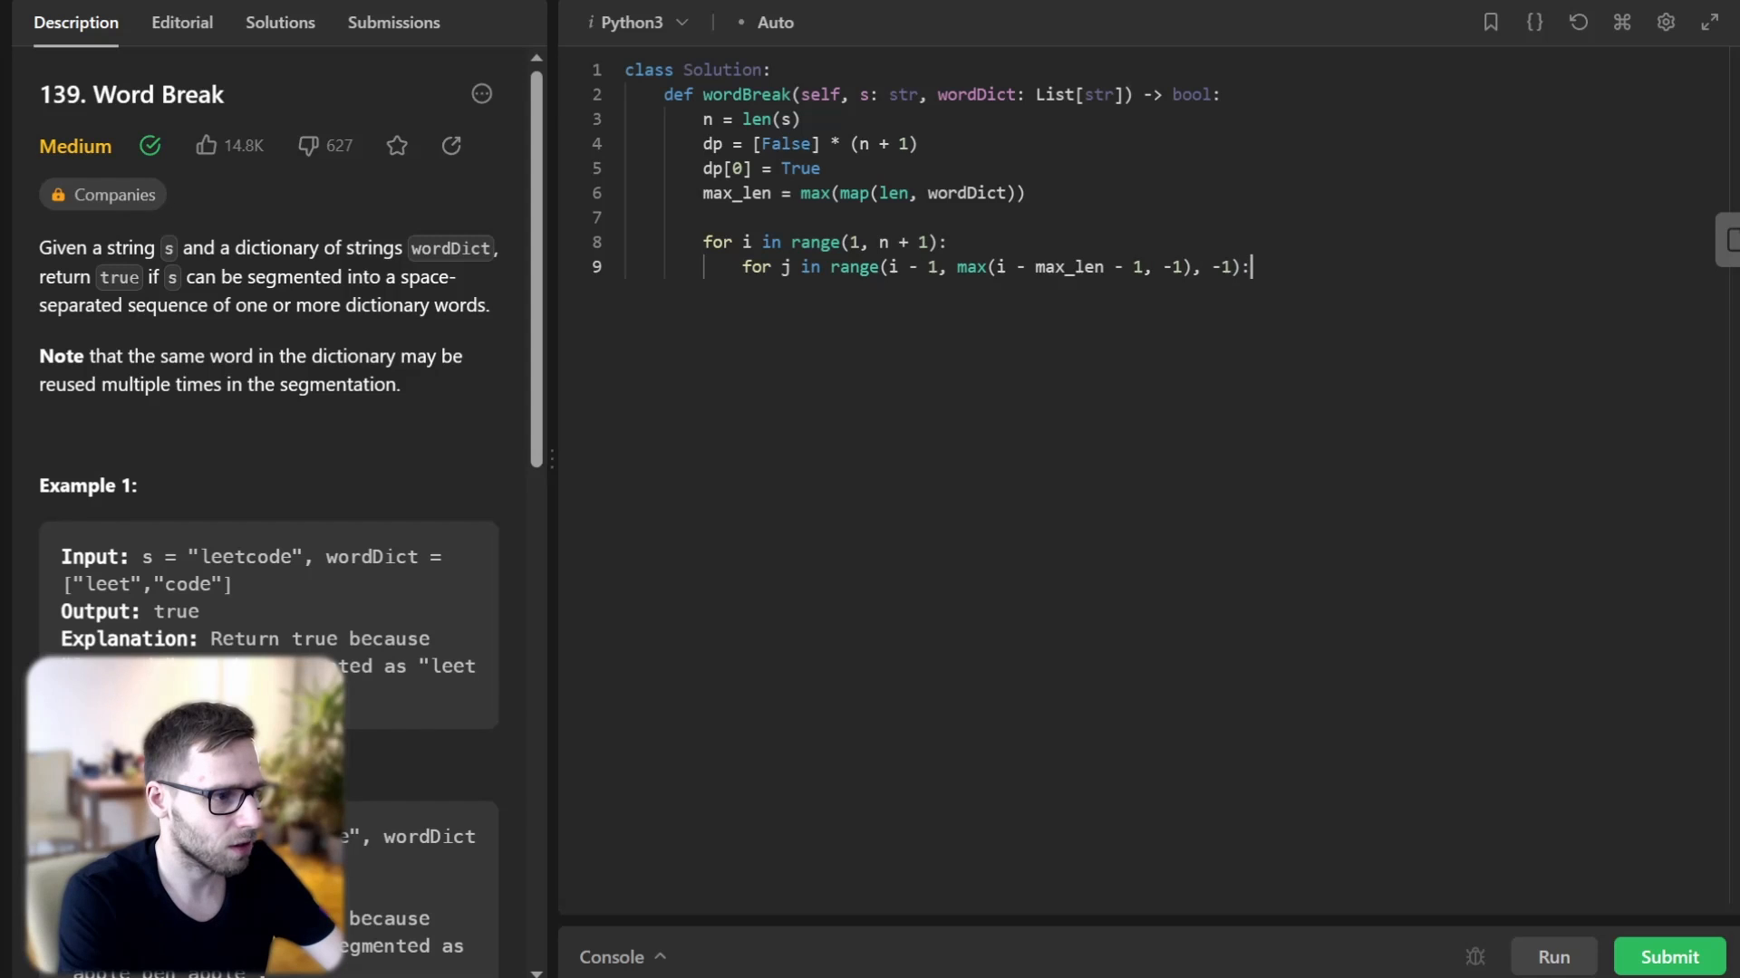
# Add the if dp[j] and s[j:i] in wordDict check setting dp[i] = True with break, then return dp[n].
pyautogui.write('if dp[j] and s[j:i] in wordDict:')
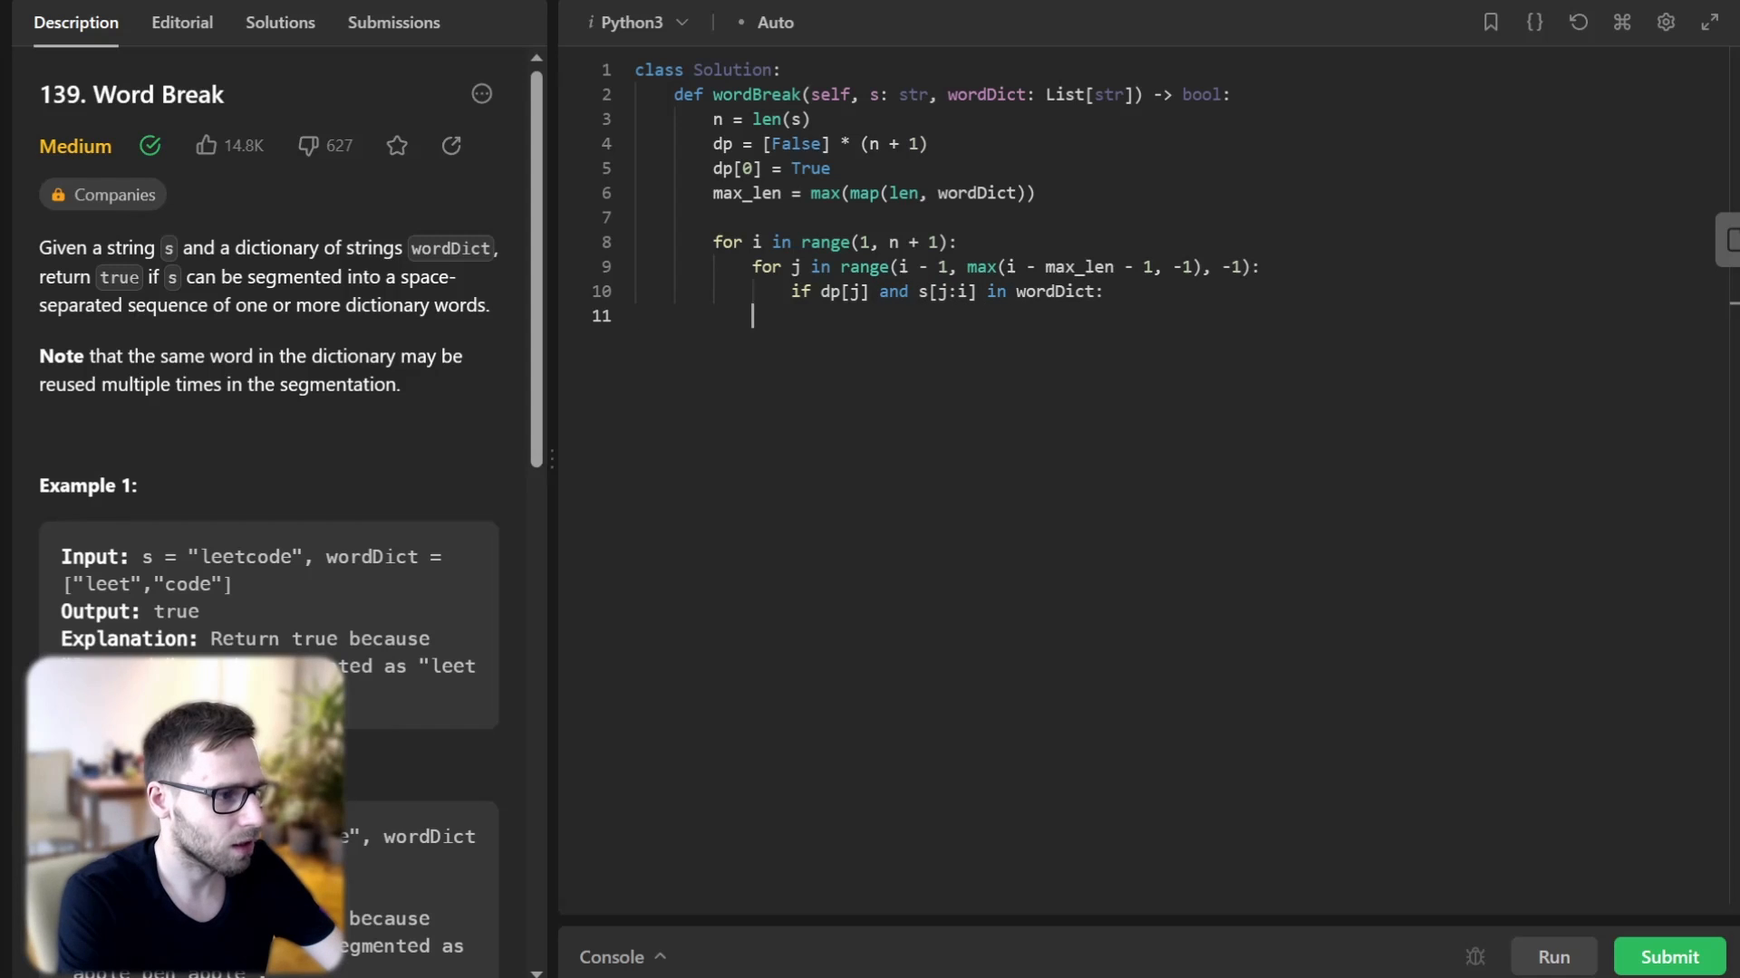
pyautogui.write('dp[i] = T')
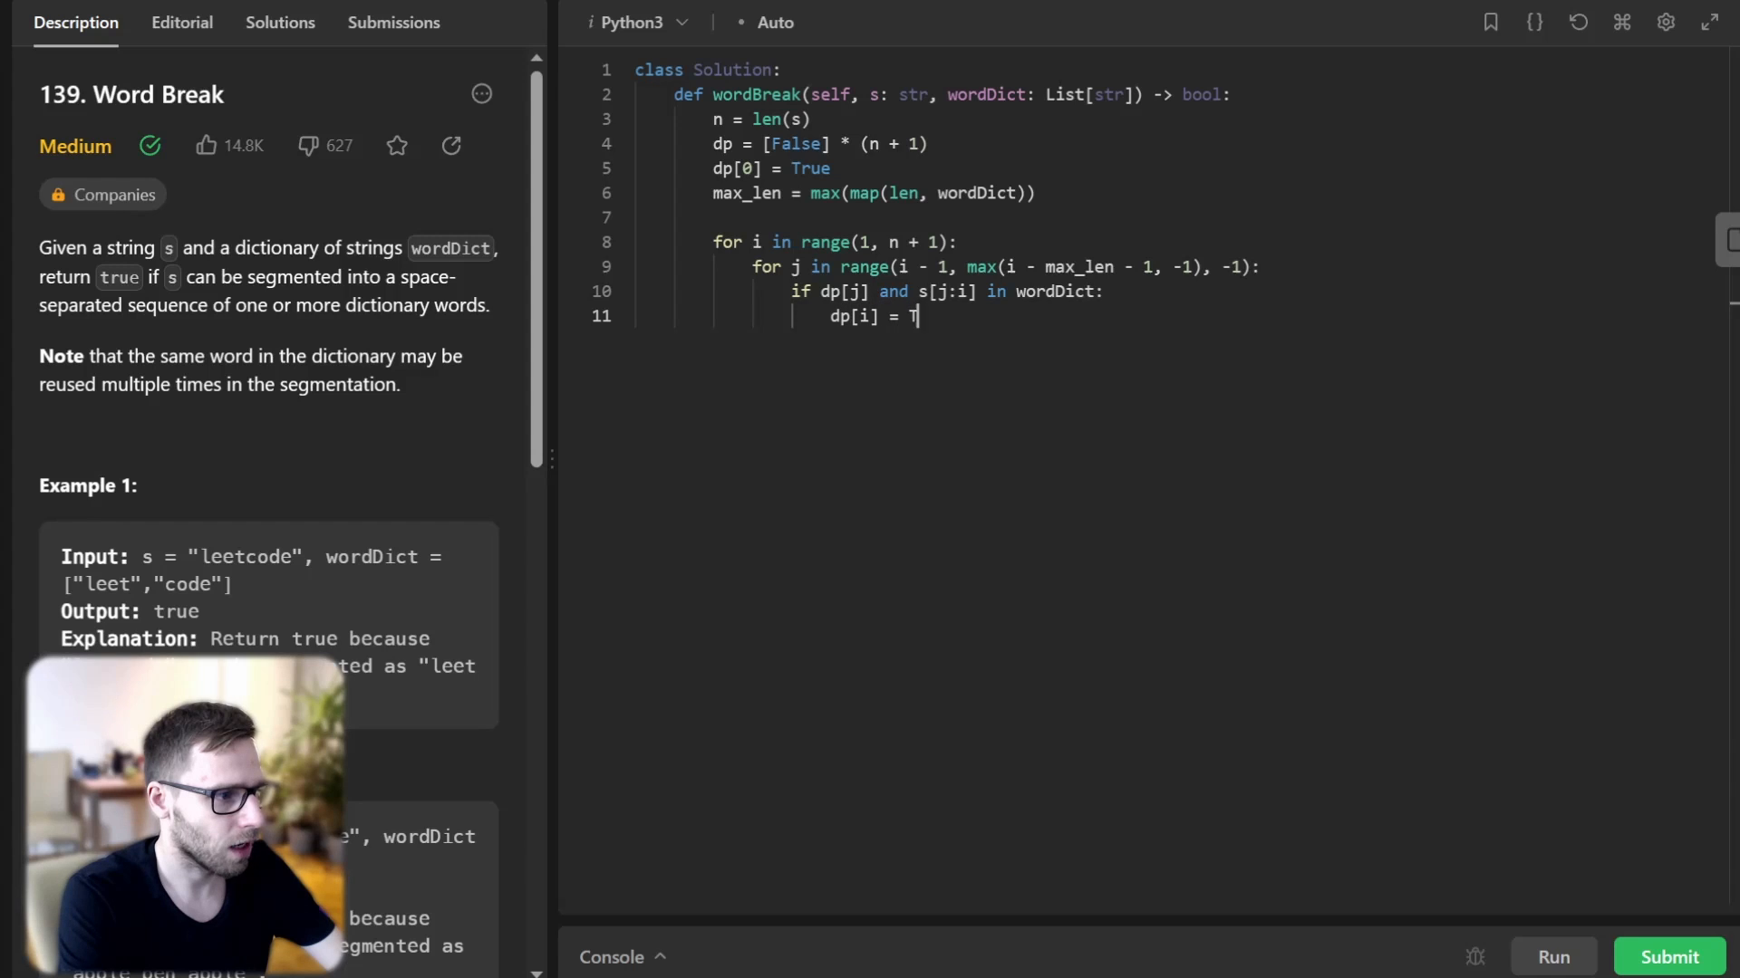
pyautogui.write('rue')
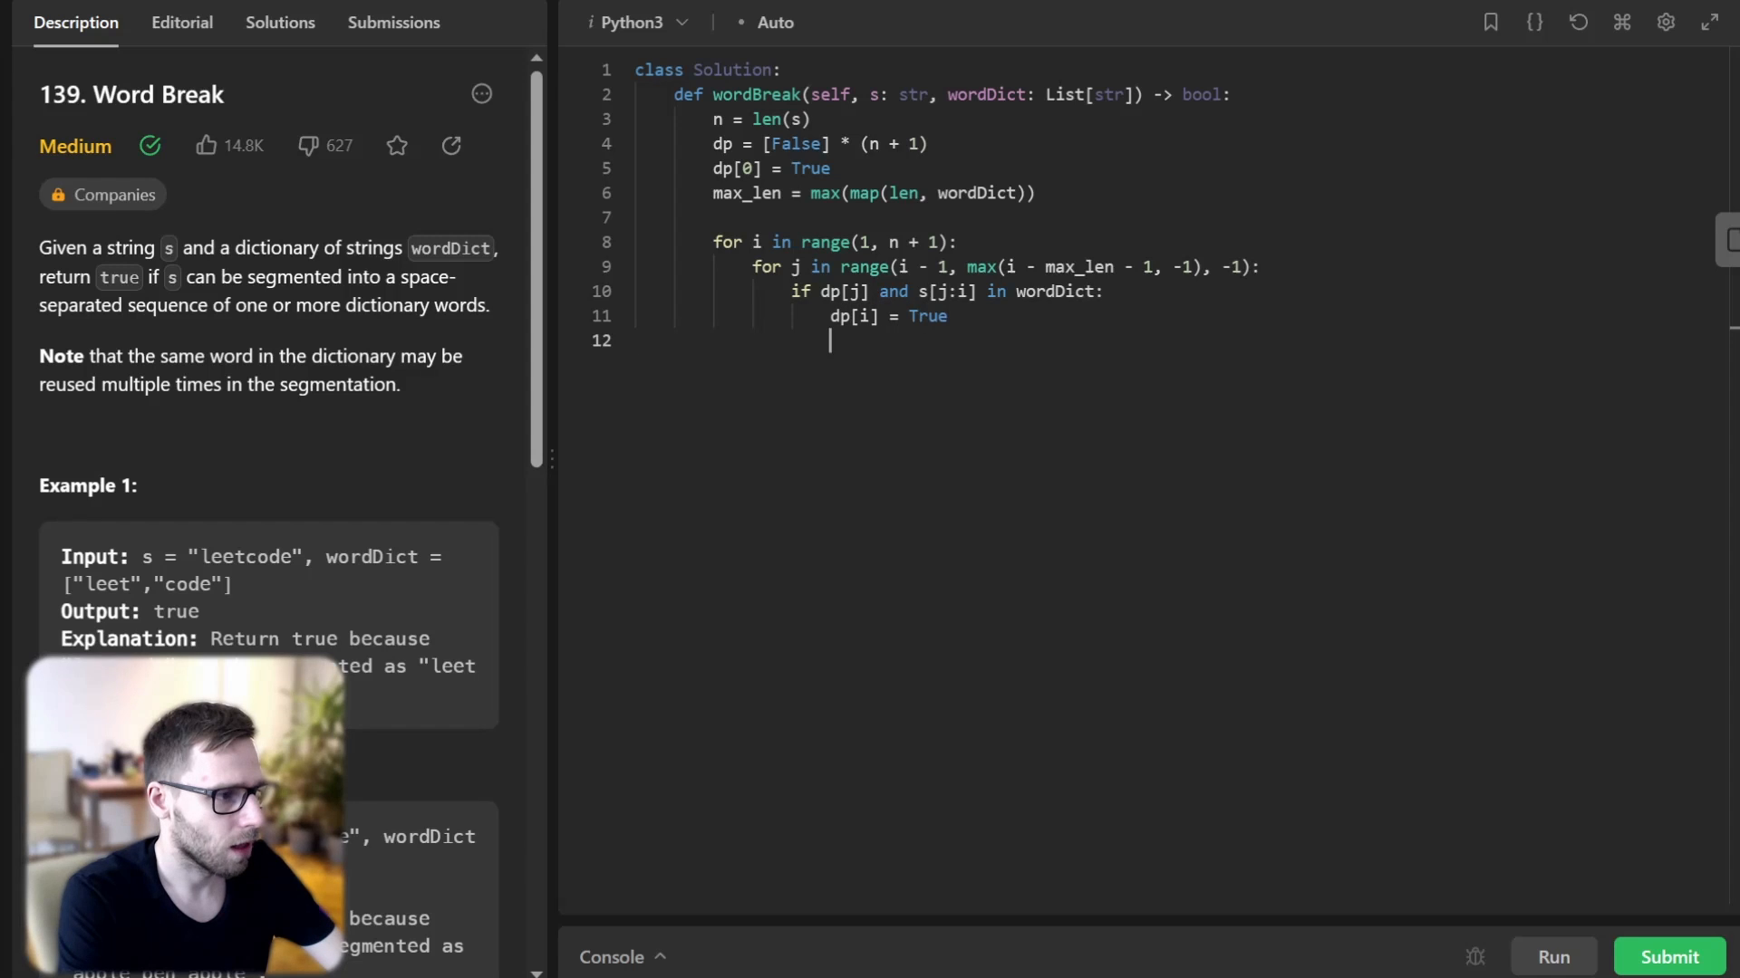
pyautogui.write('break')
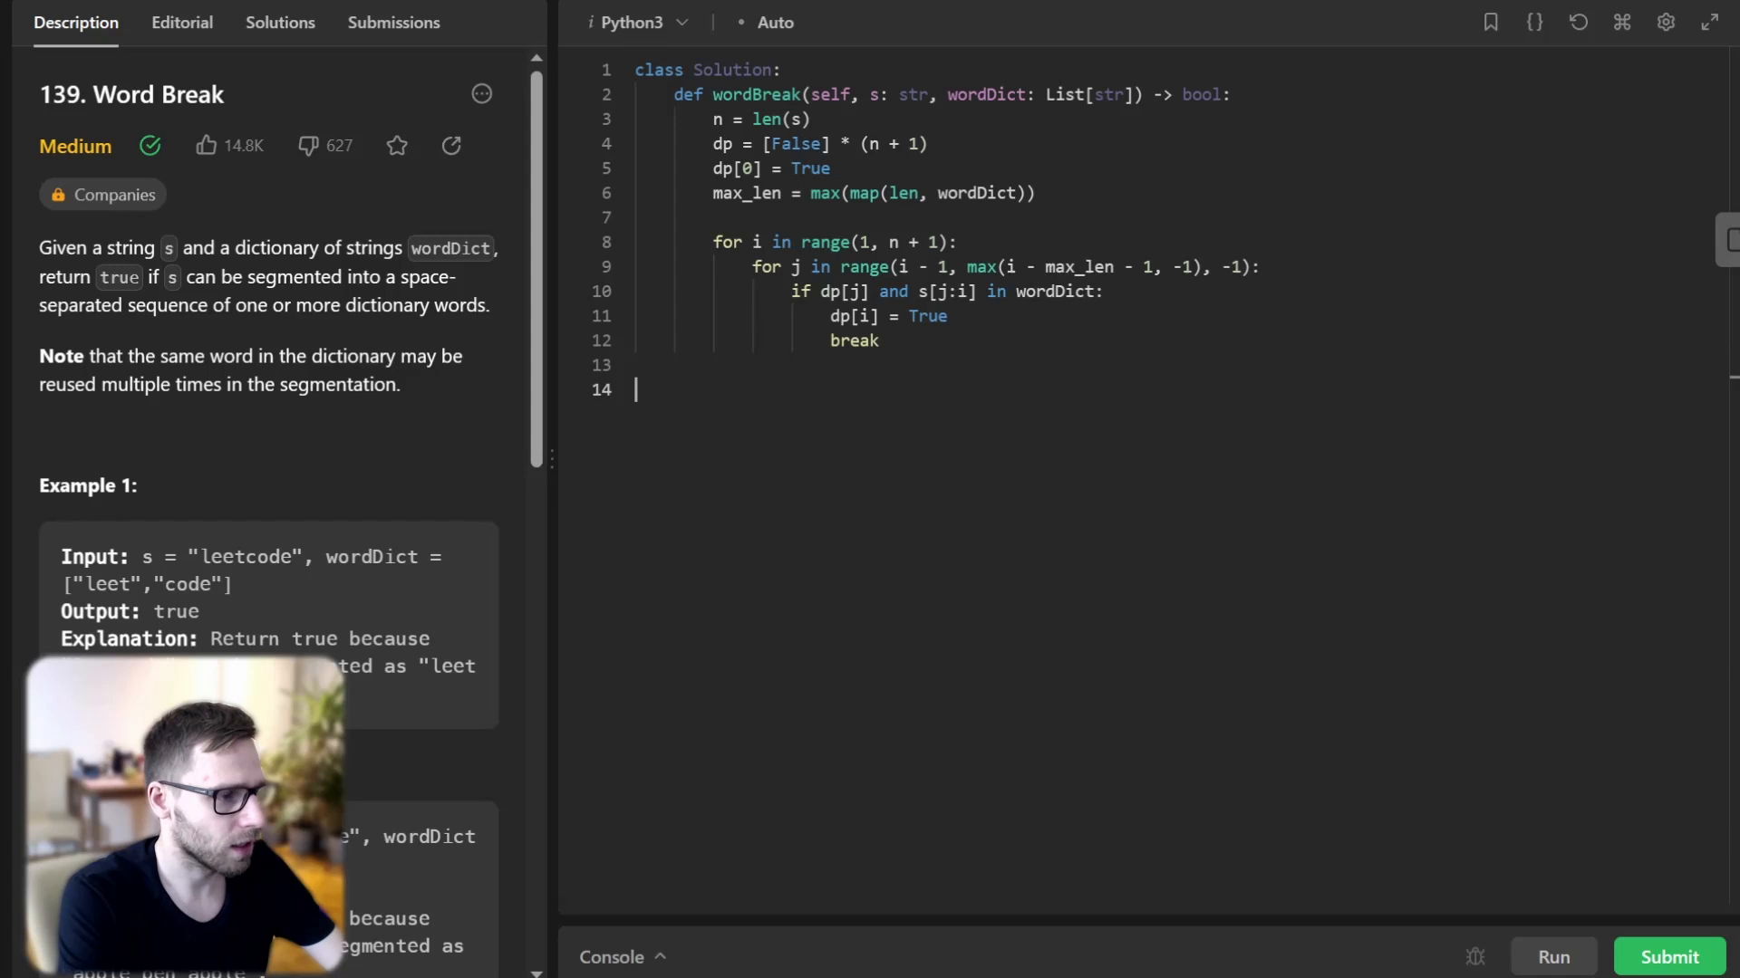
pyautogui.write('return dp')
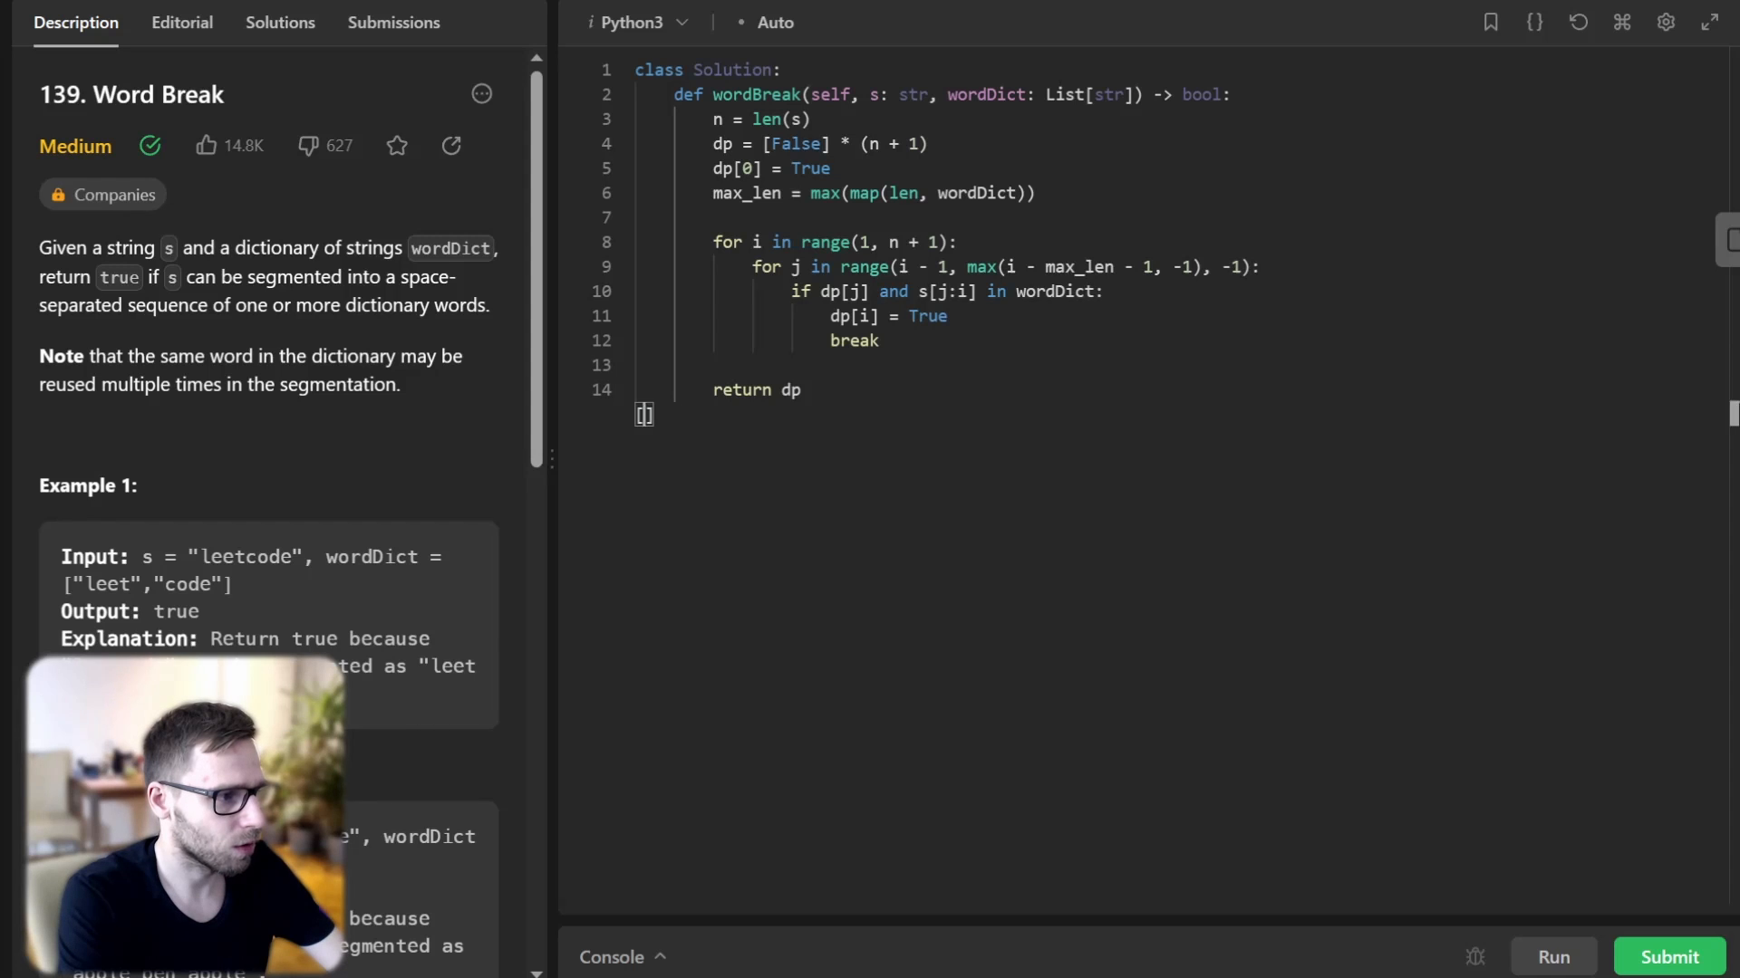
pyautogui.write('[n]')
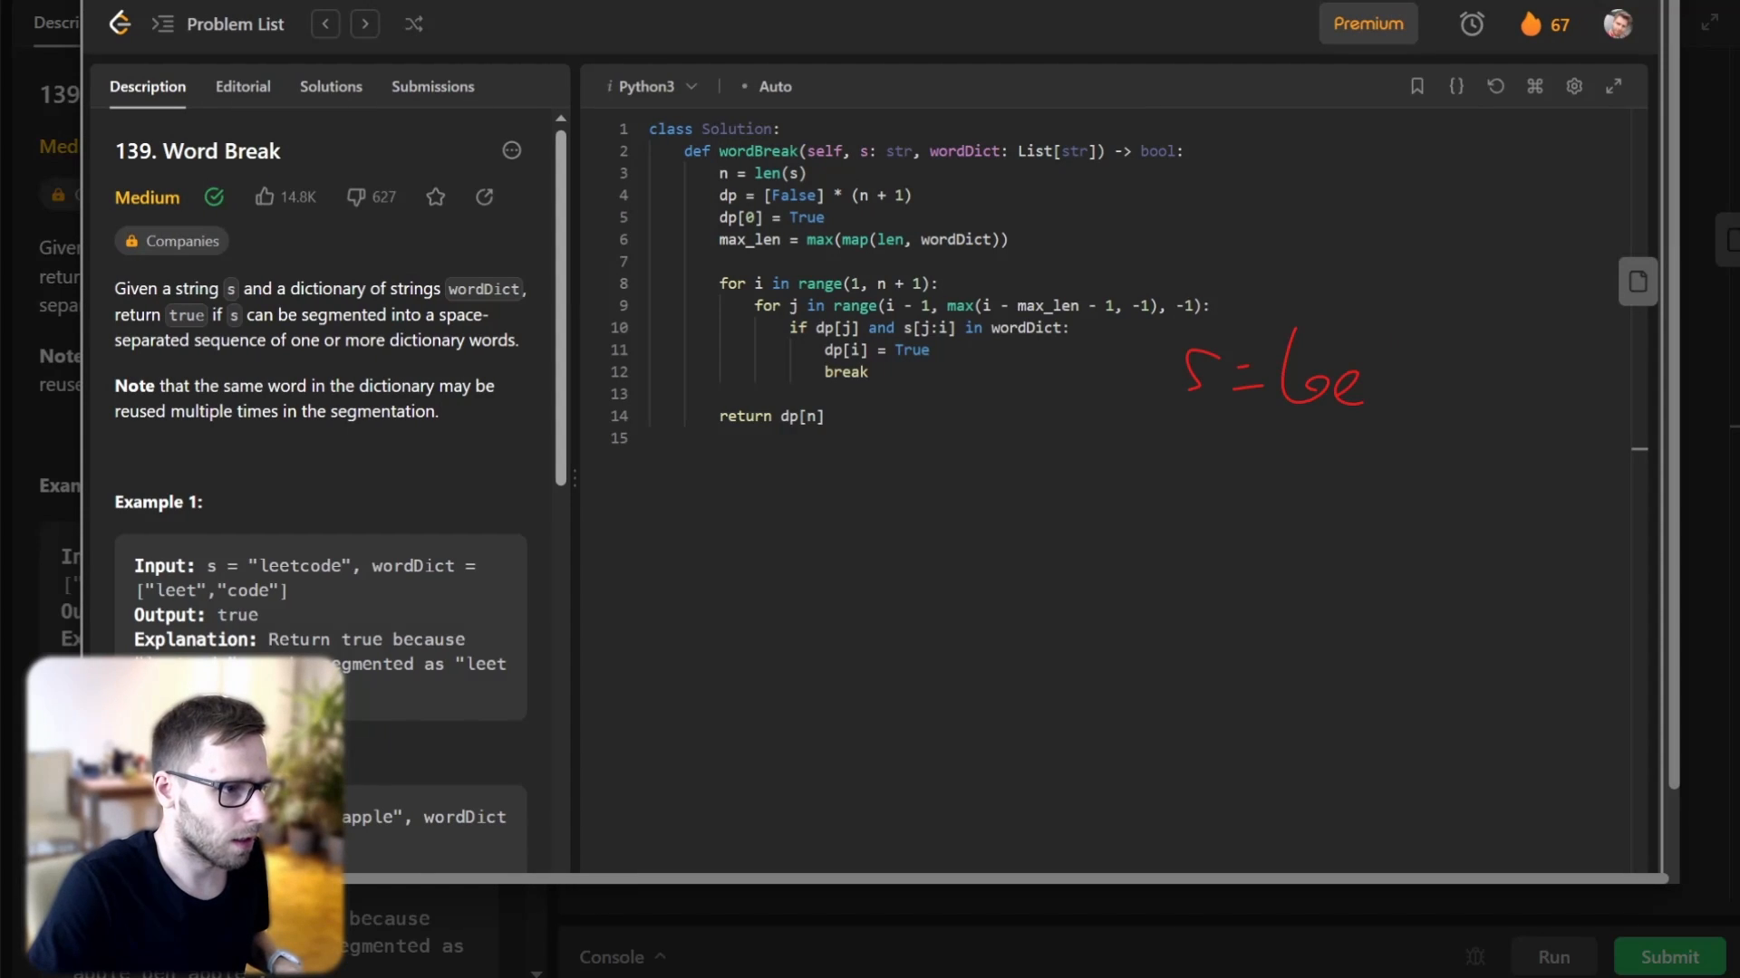
# Sketch the trace of 'leetcode' with [leet, code]: i = 4, j = 0, linking the if condition to dp[4] = T.
pyautogui.moveTo(1365, 377); pyautogui.dragTo(1553, 377)
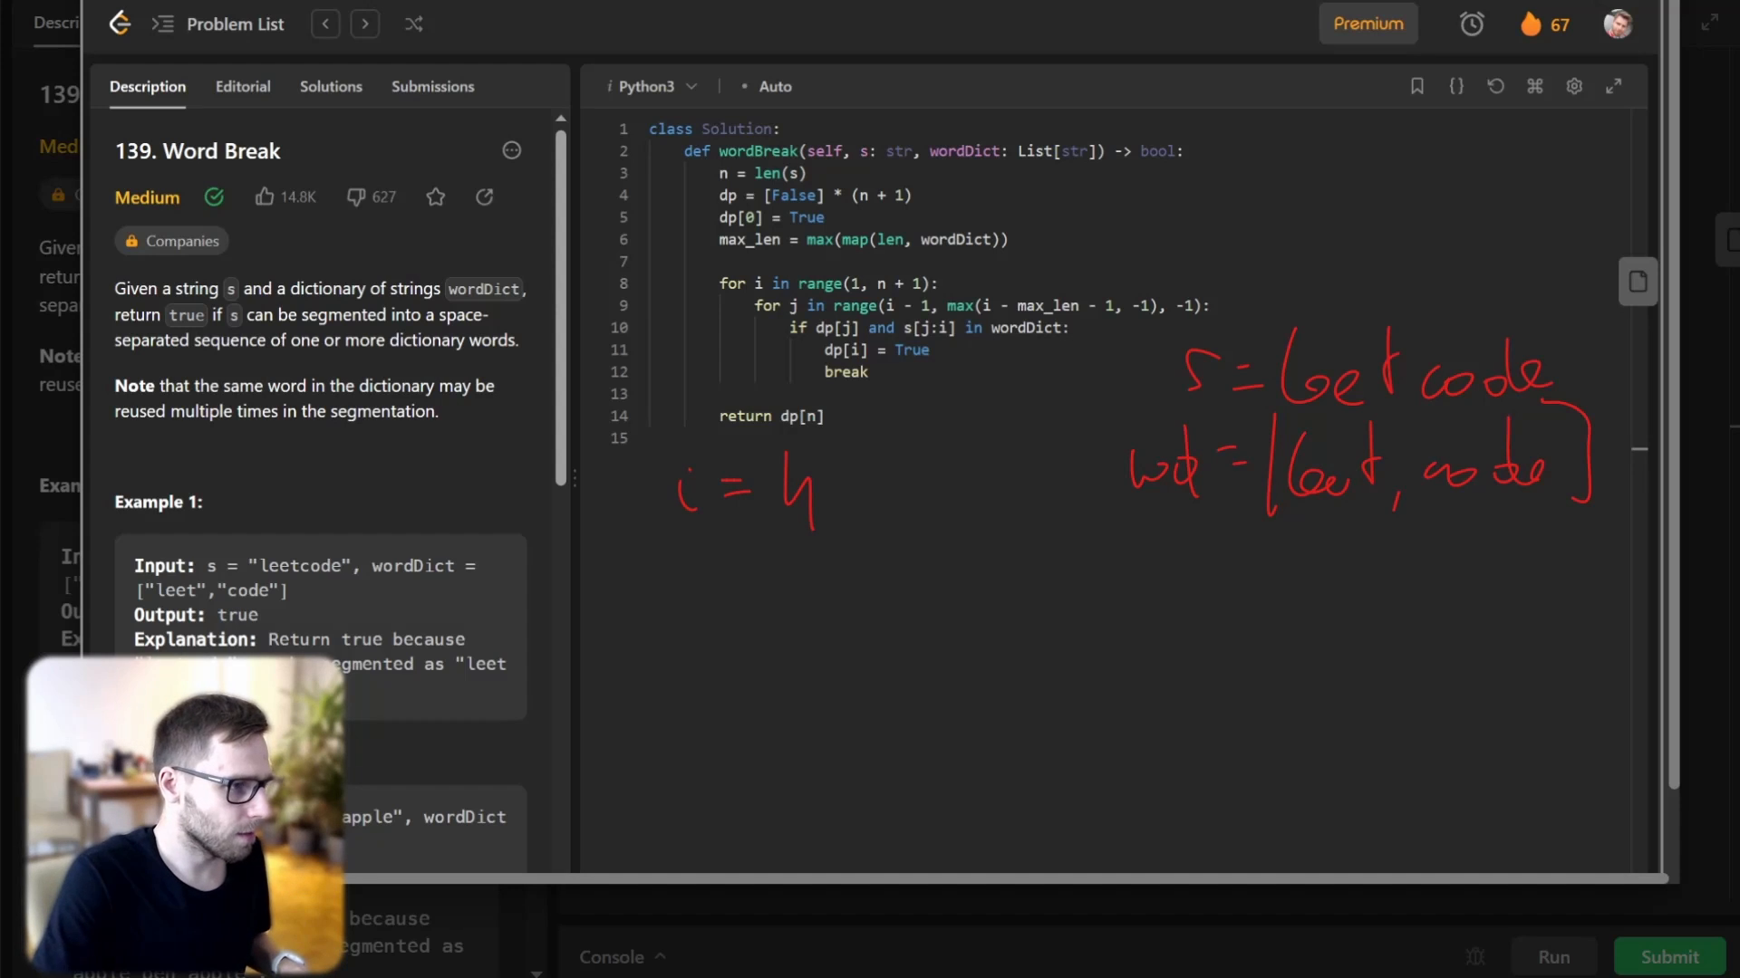
pyautogui.moveTo(878, 465); pyautogui.dragTo(920, 493)
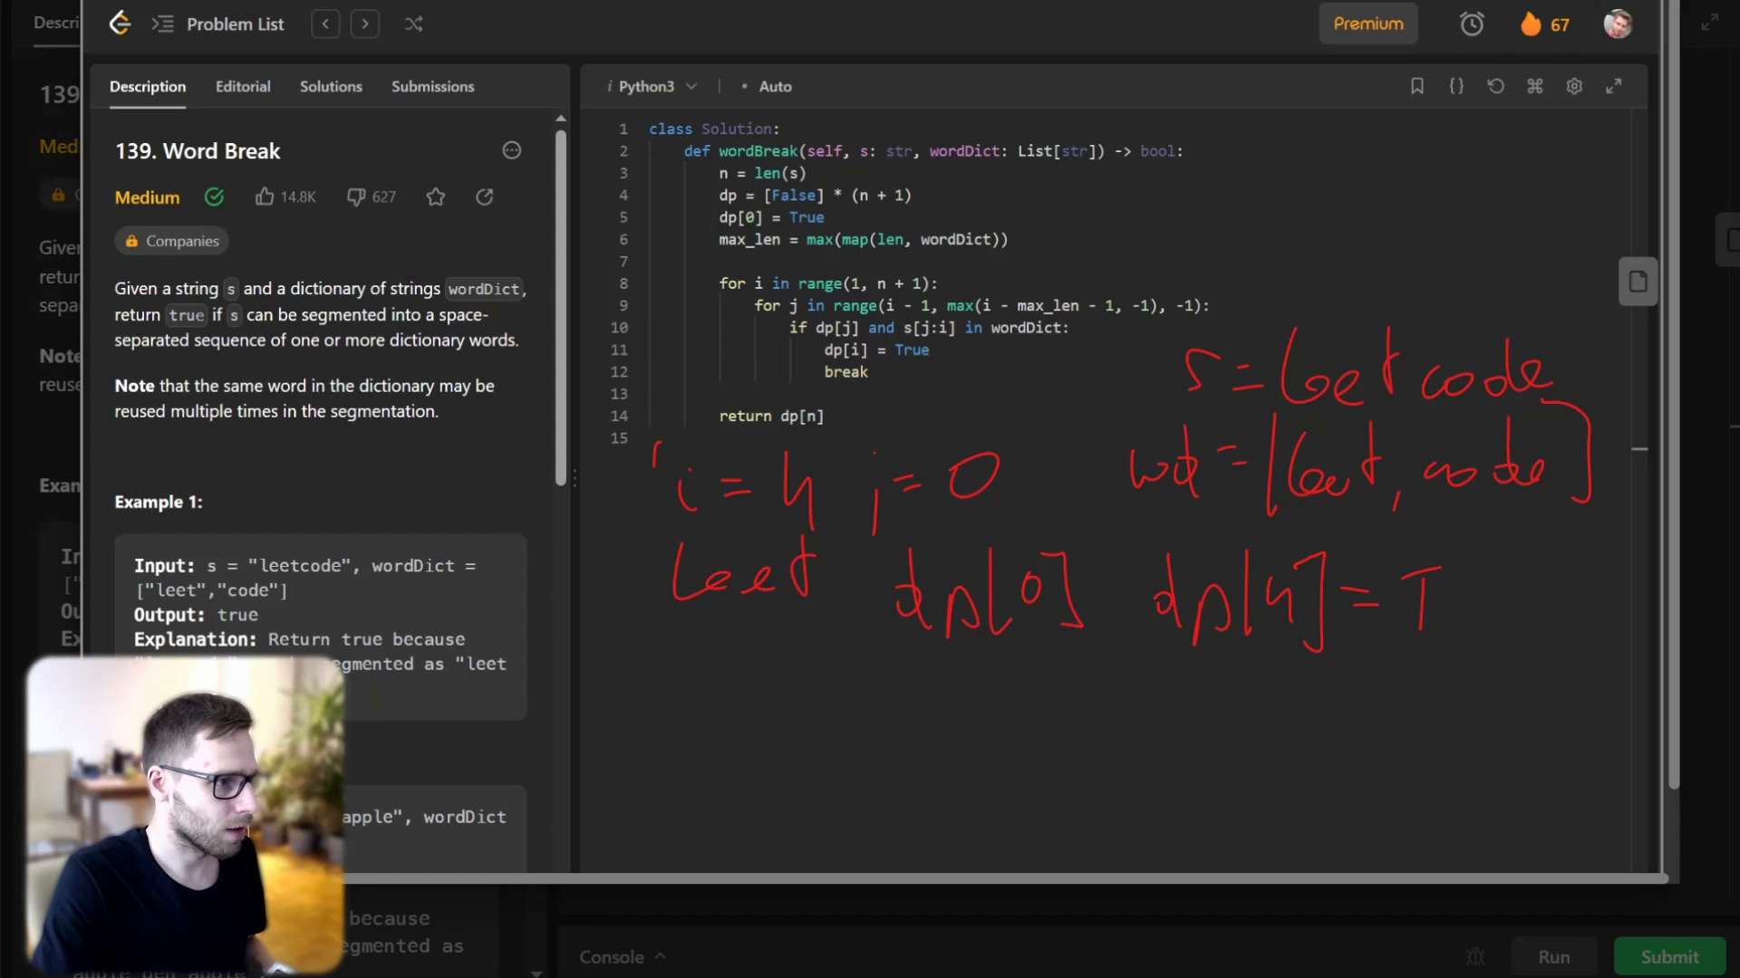
pyautogui.moveTo(654, 444); pyautogui.dragTo(788, 350)
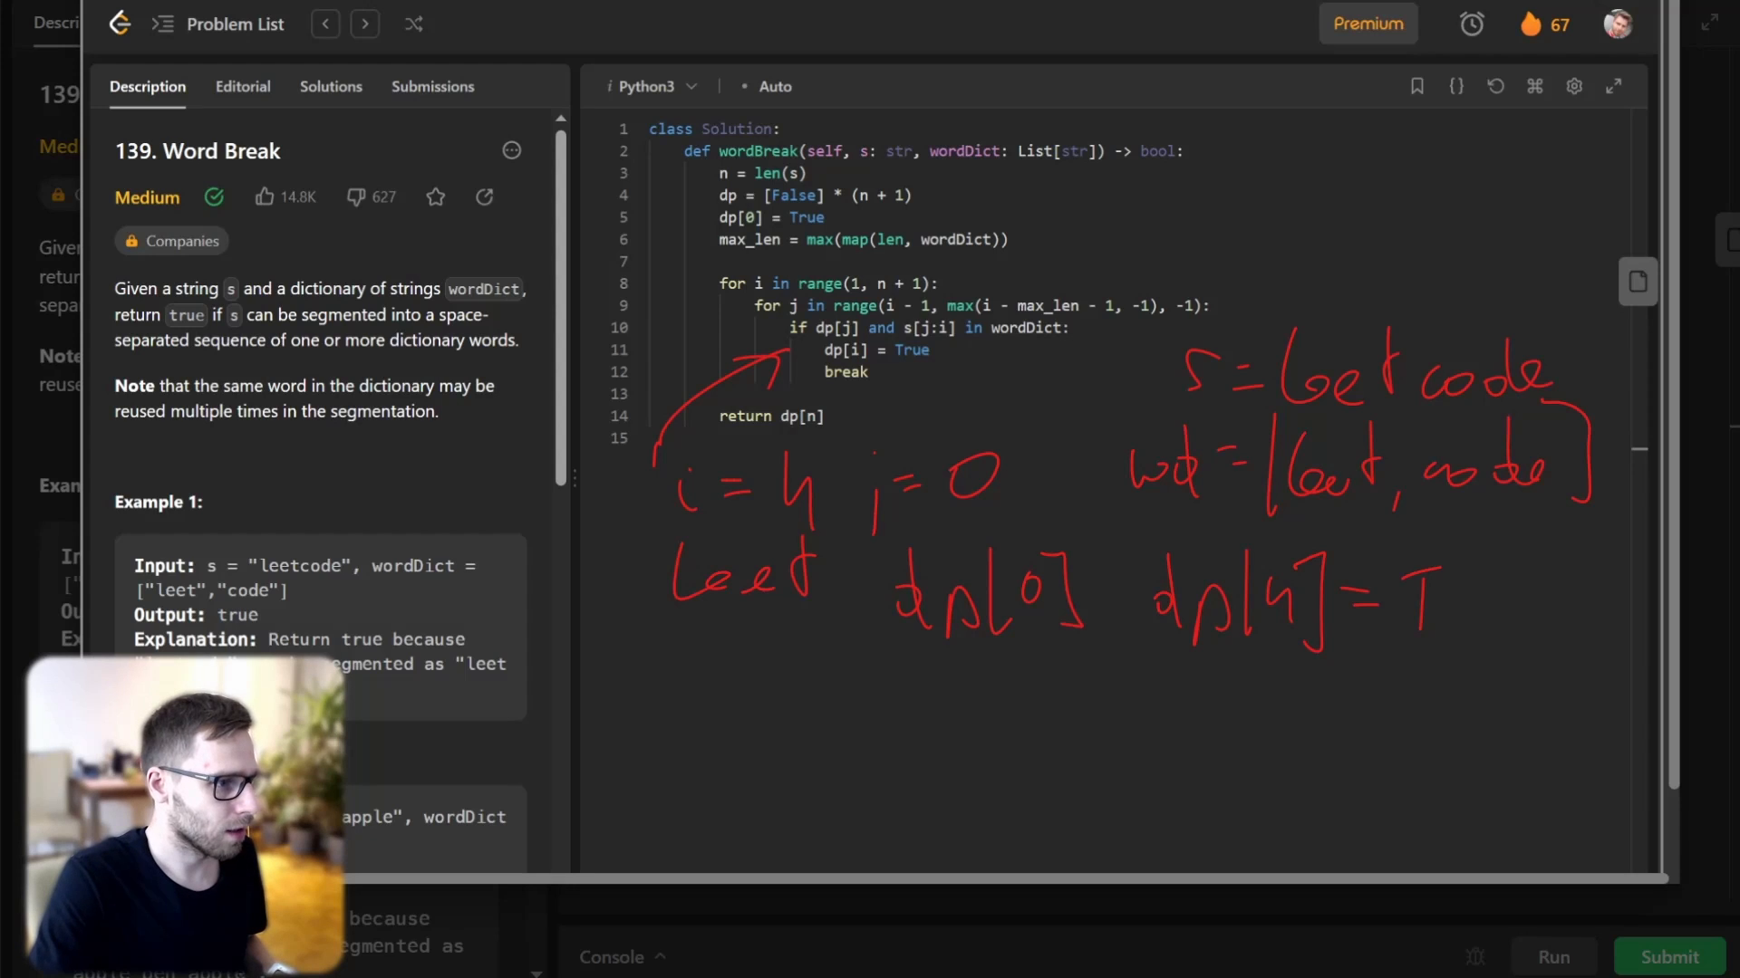
pyautogui.moveTo(915, 528); pyautogui.dragTo(987, 560)
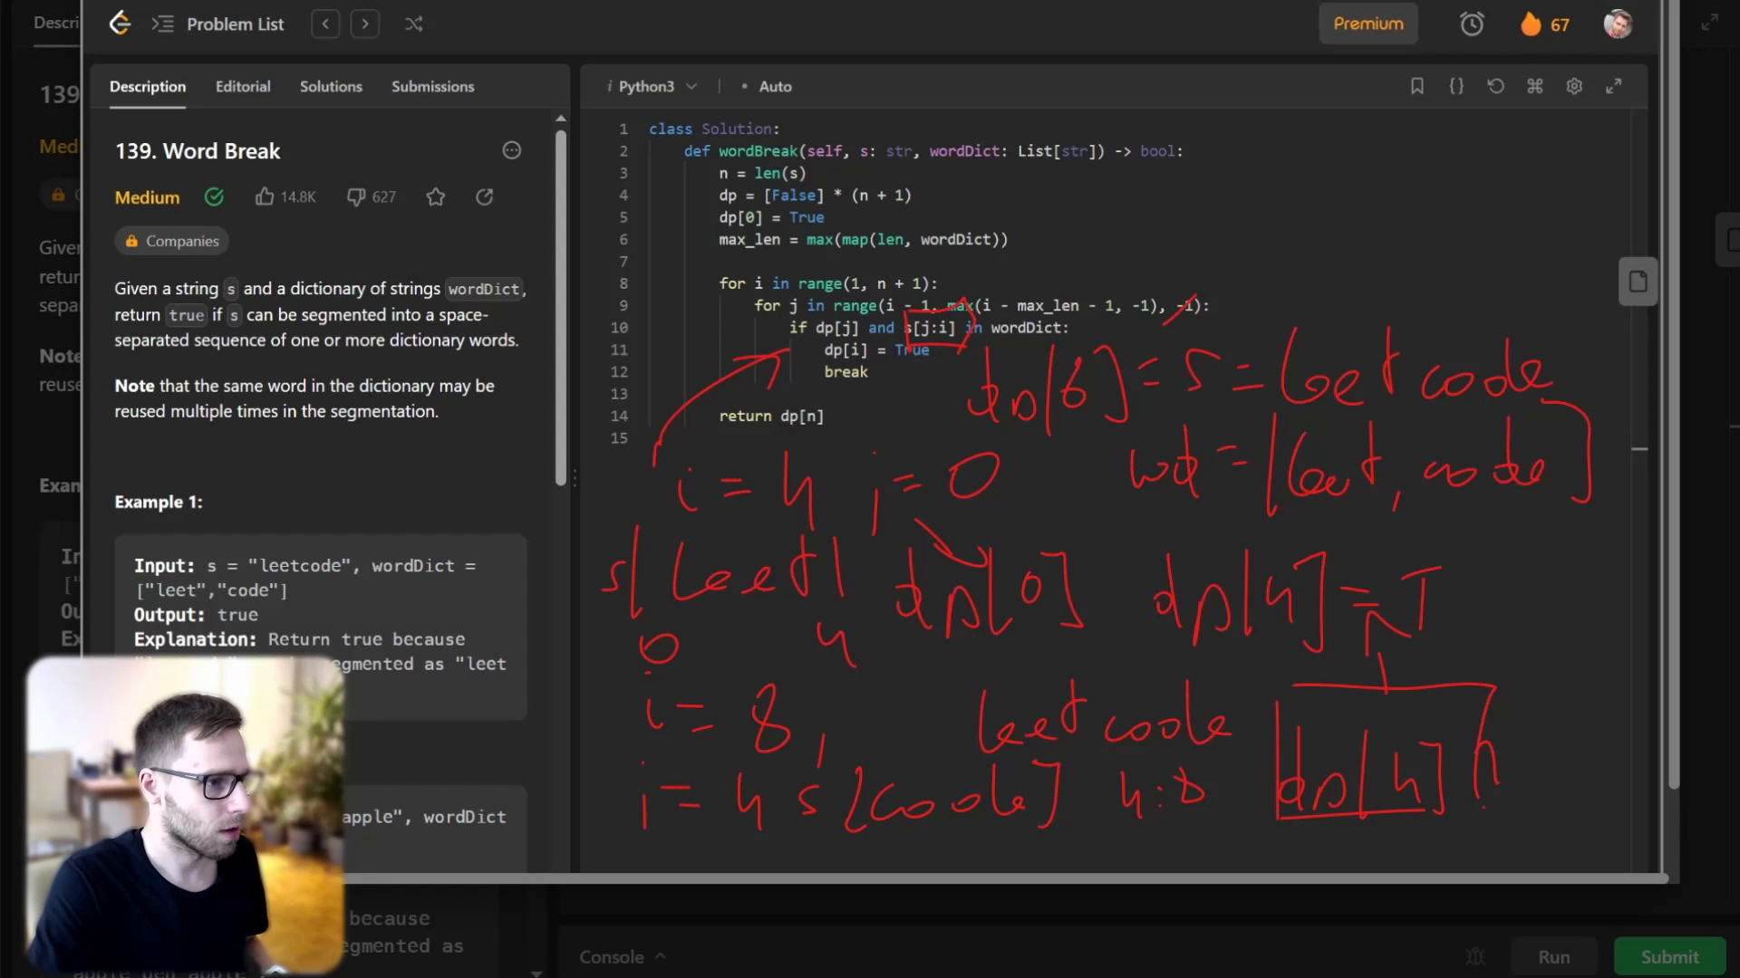
# Mark that dp[4] being True makes the slice 'code' from 4 to 8 set dp[8].
pyautogui.moveTo(1004, 345); pyautogui.dragTo(1220, 244)
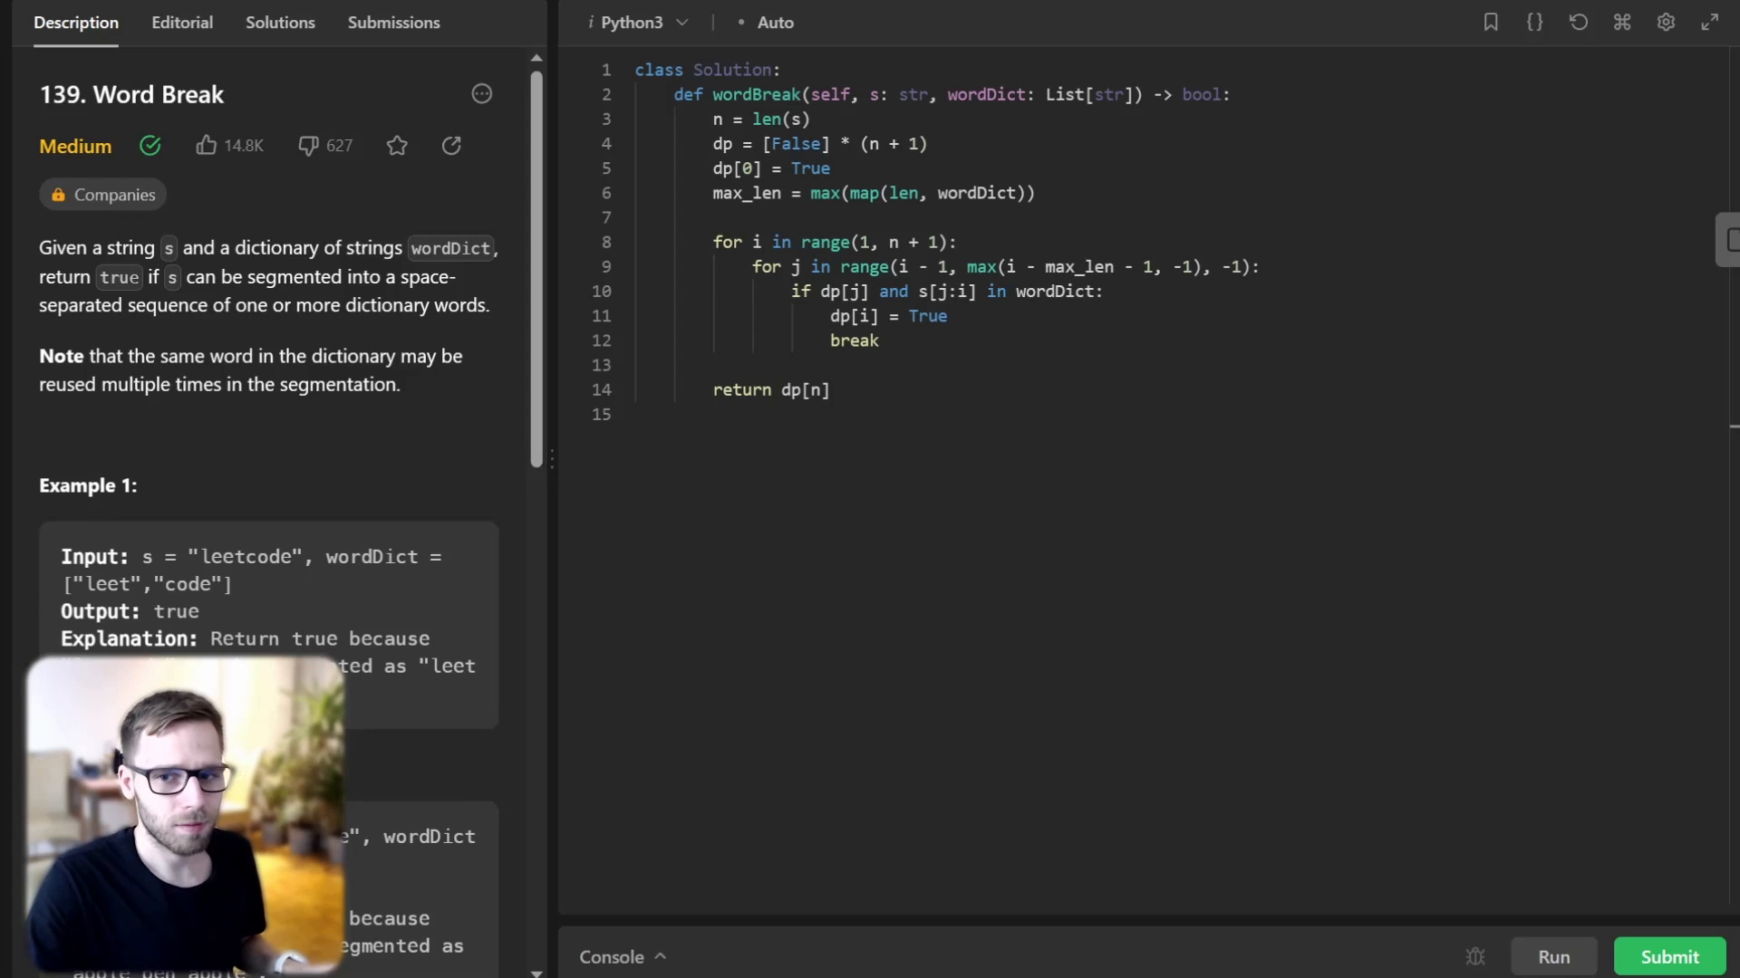
pyautogui.scroll(-3)
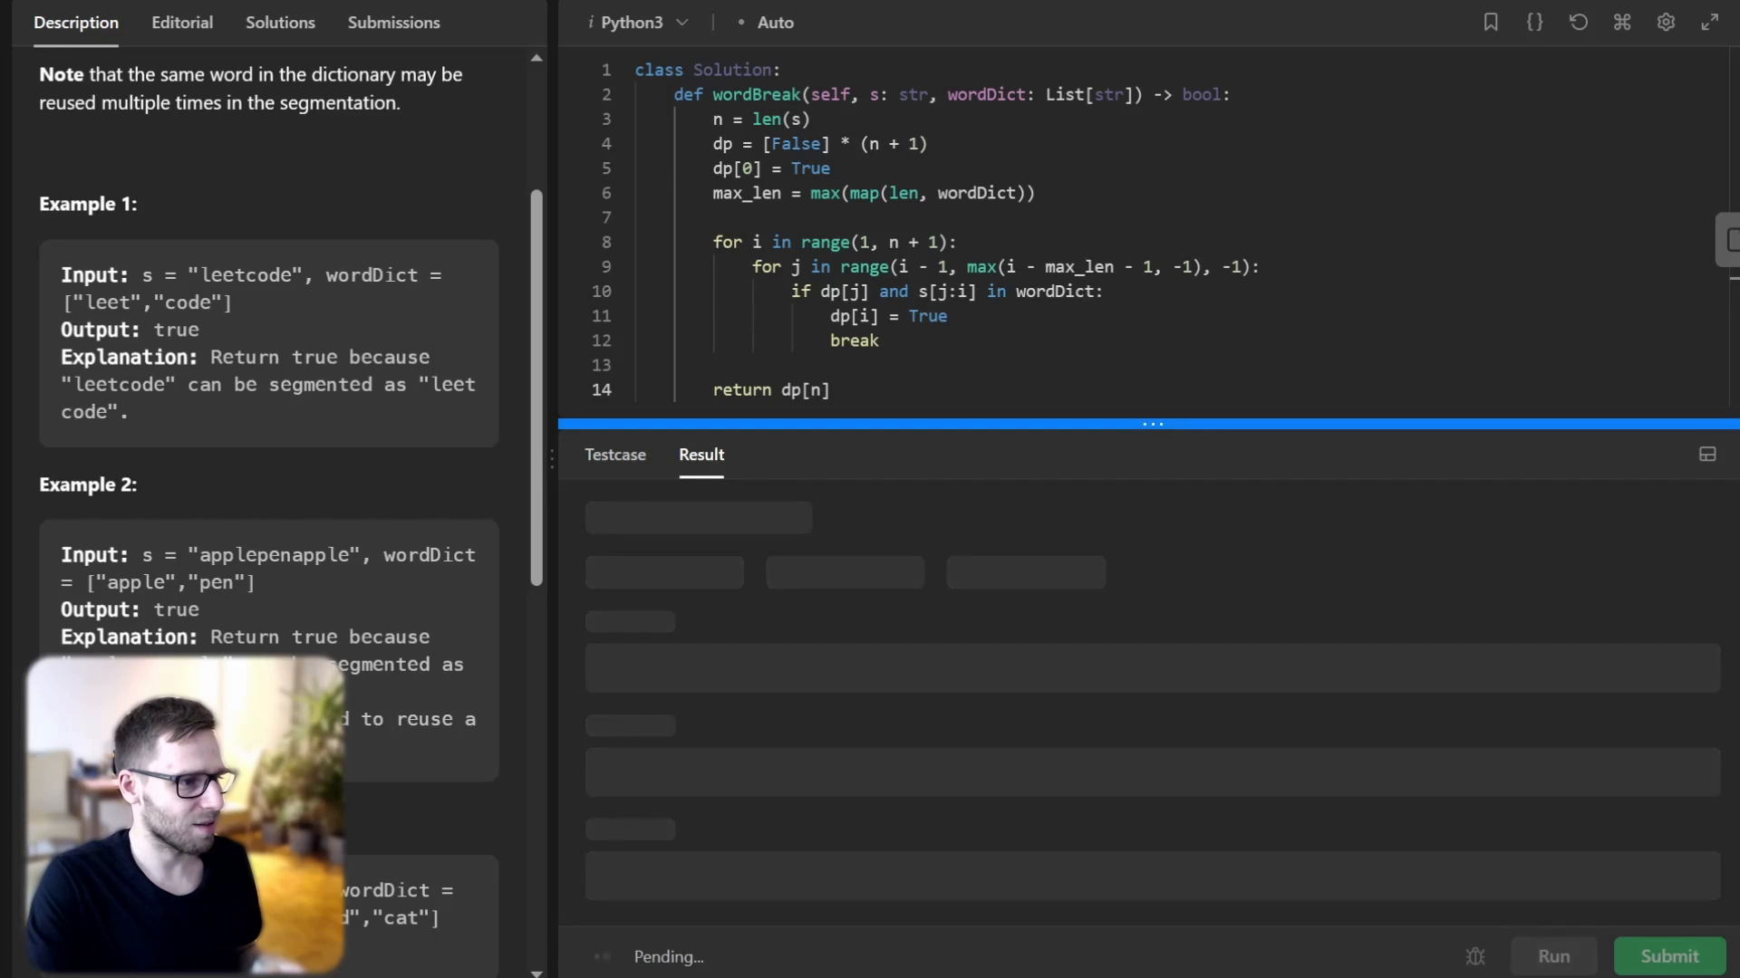
# Submit the Word Break solution for judging.
pyautogui.click(1667, 957)
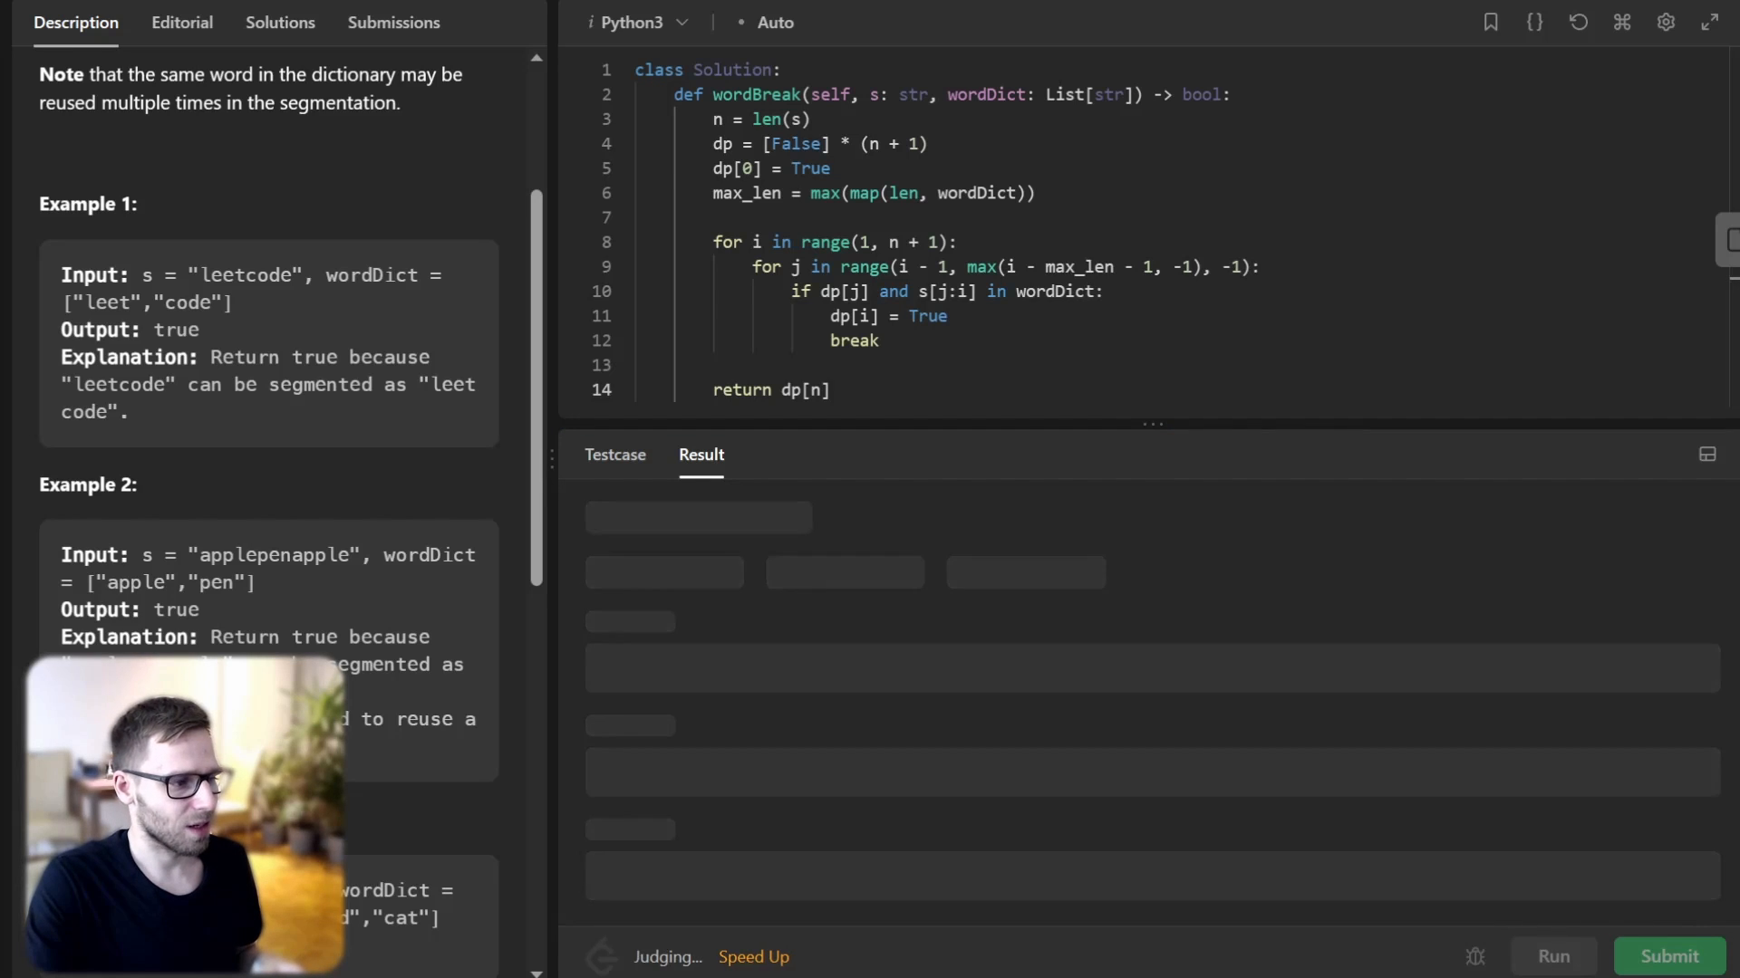